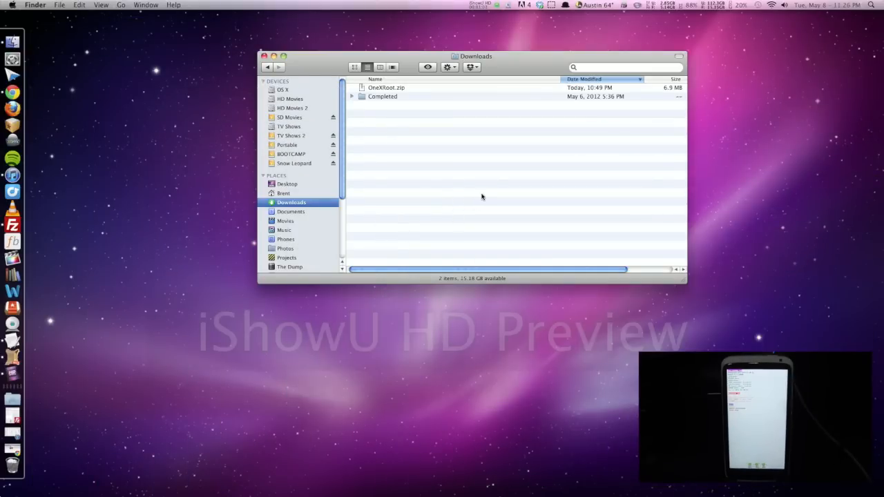
{"action": "mouse_move", "coordinate": [406, 116]}
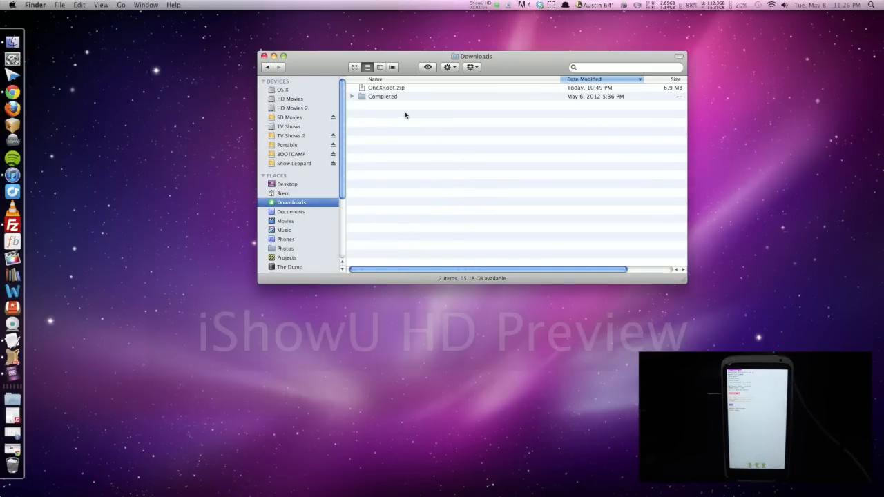
Extract OneXRoot.zip in Downloads and open the resulting OneXRoot folder.
{"action": "left_click", "coordinate": [386, 89]}
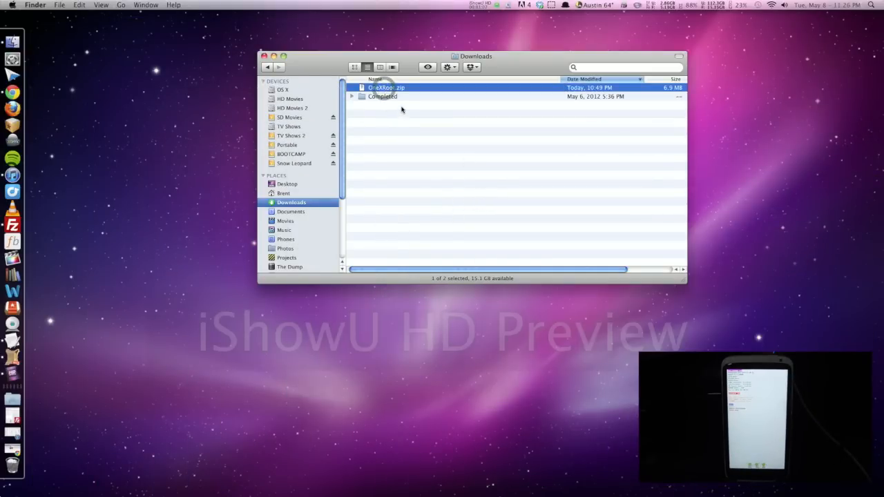
{"action": "mouse_move", "coordinate": [427, 102]}
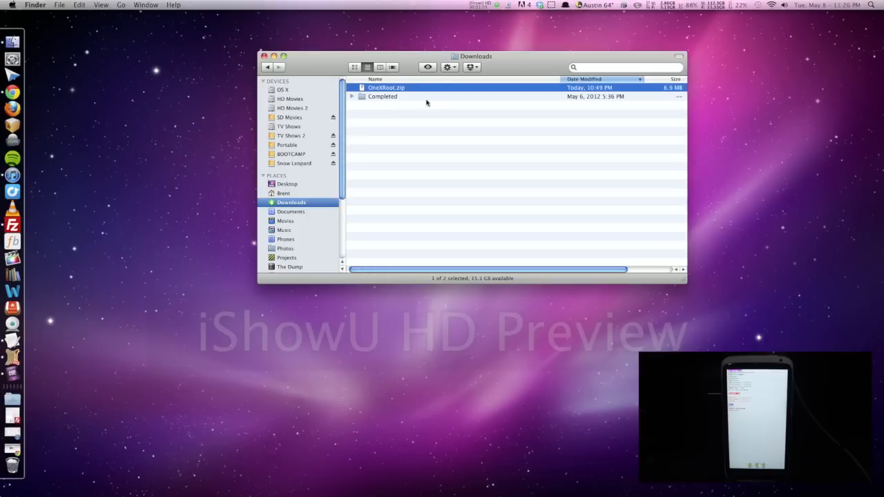
{"action": "mouse_move", "coordinate": [417, 125]}
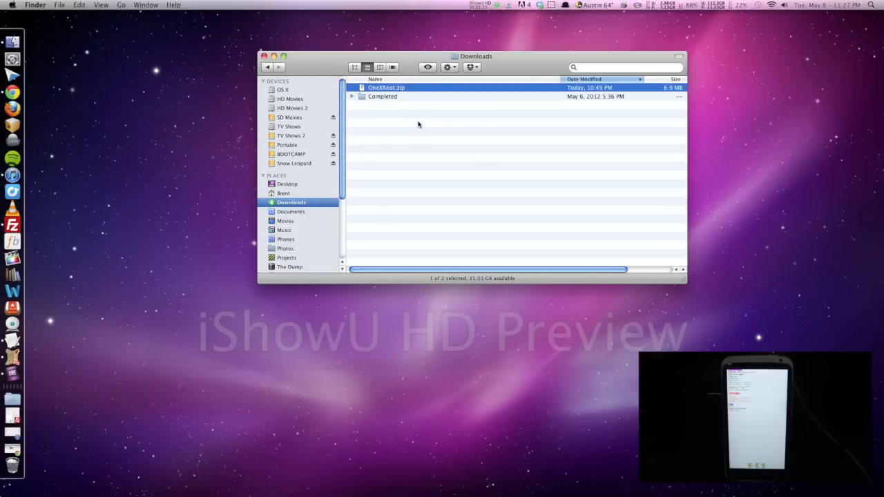
{"action": "mouse_move", "coordinate": [439, 127]}
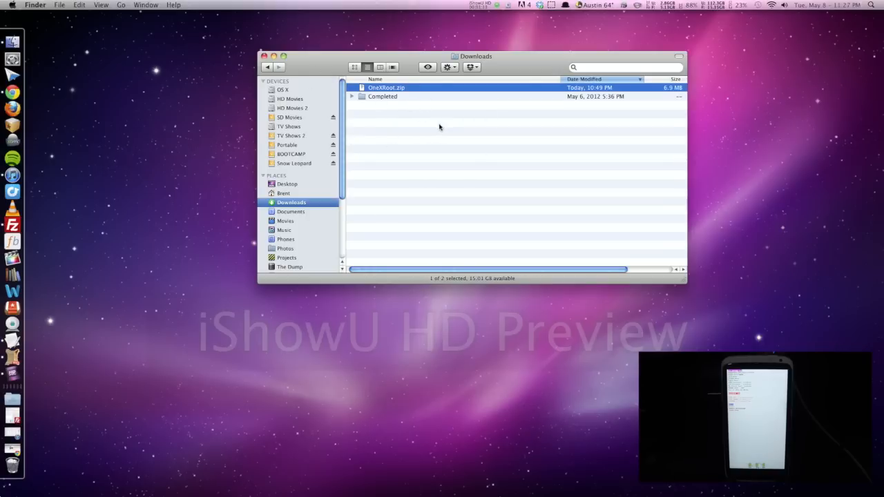
{"action": "mouse_move", "coordinate": [395, 97]}
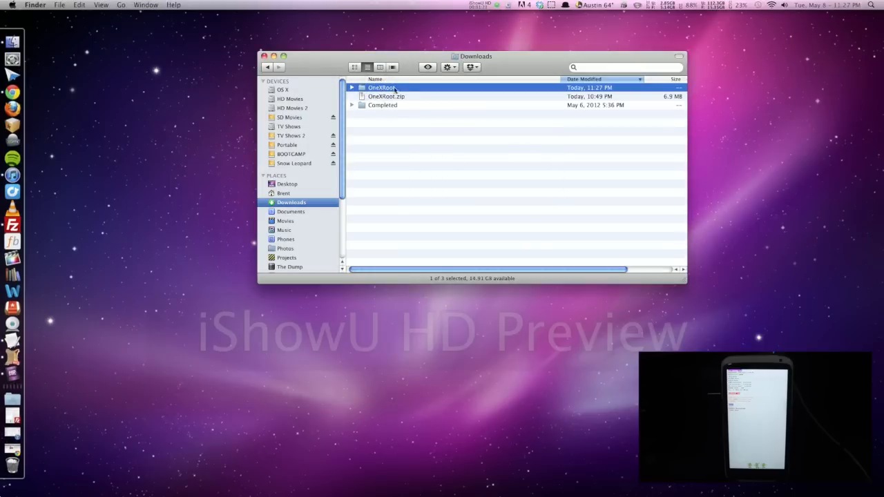
{"action": "mouse_move", "coordinate": [484, 92]}
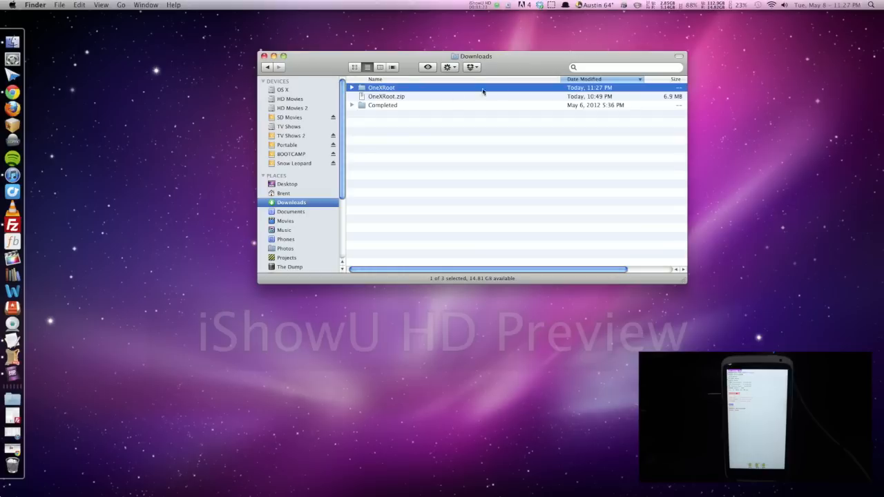
{"action": "double_click", "coordinate": [381, 89]}
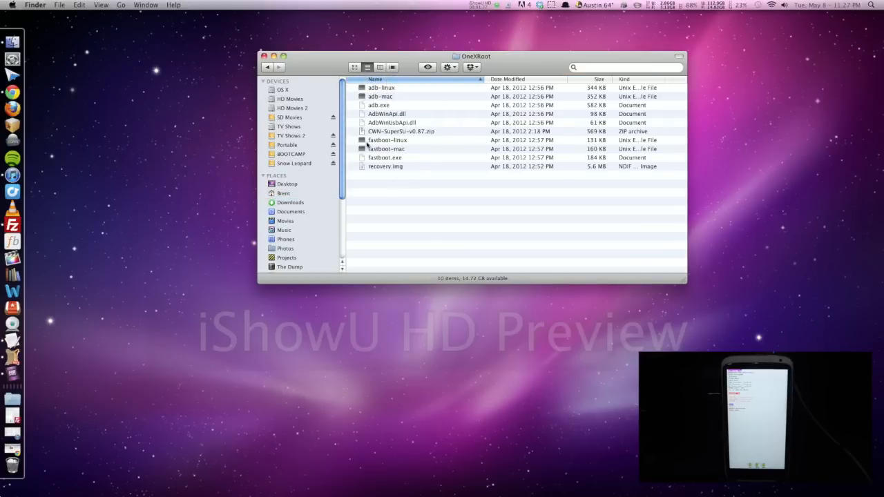
{"action": "mouse_move", "coordinate": [378, 133]}
{"action": "type", "text": "t"}
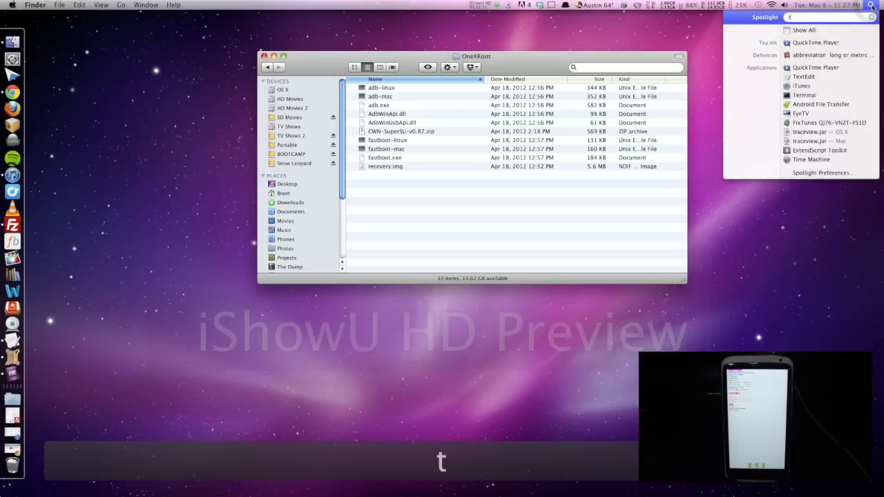
Launch Terminal via Spotlight by searching 'term'.
{"action": "type", "text": "erm"}
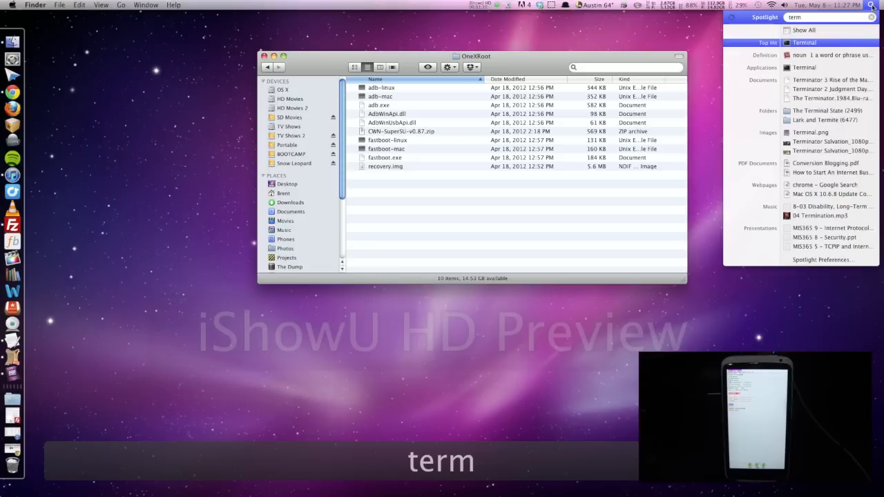
{"action": "left_click", "coordinate": [804, 41]}
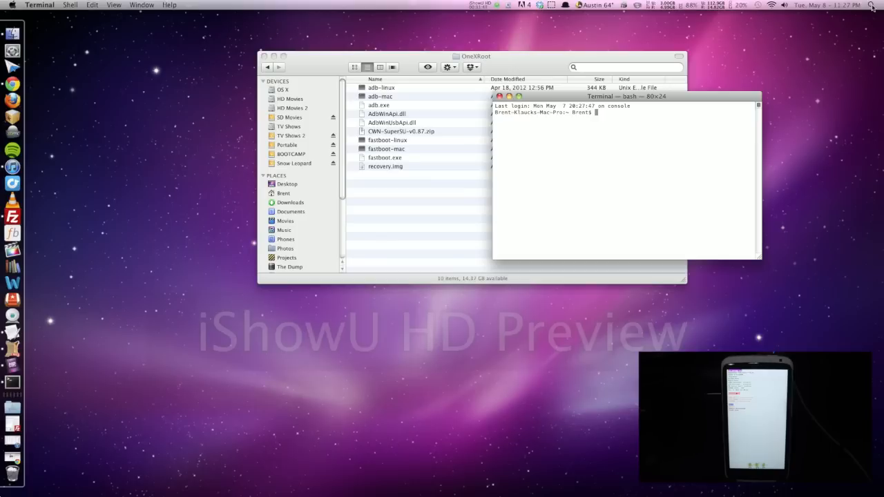
Change the shell's working directory with 'cd Downloads/OneXRoot/'.
{"action": "type", "text": "cd Do"}
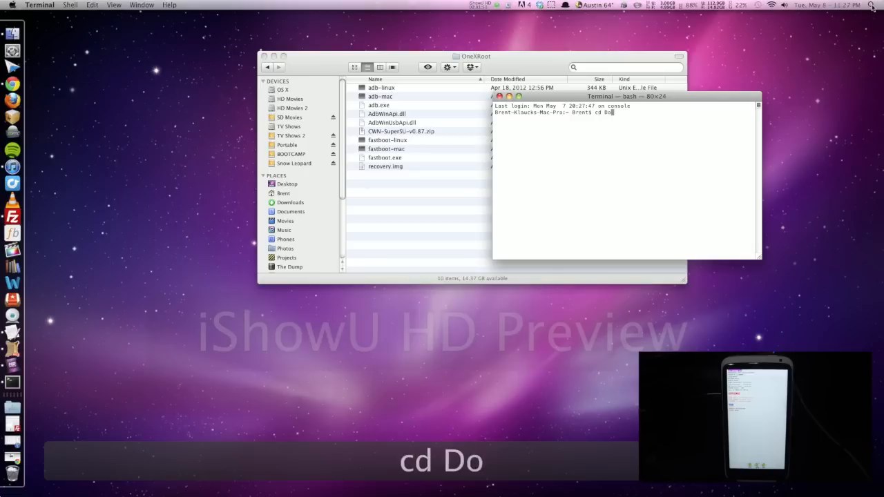
{"action": "type", "text": "wnloads"}
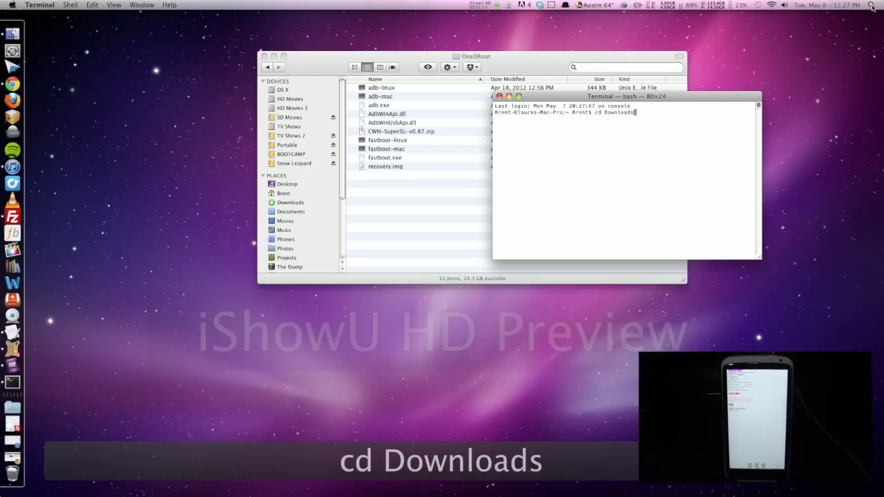
{"action": "type", "text": "/One"}
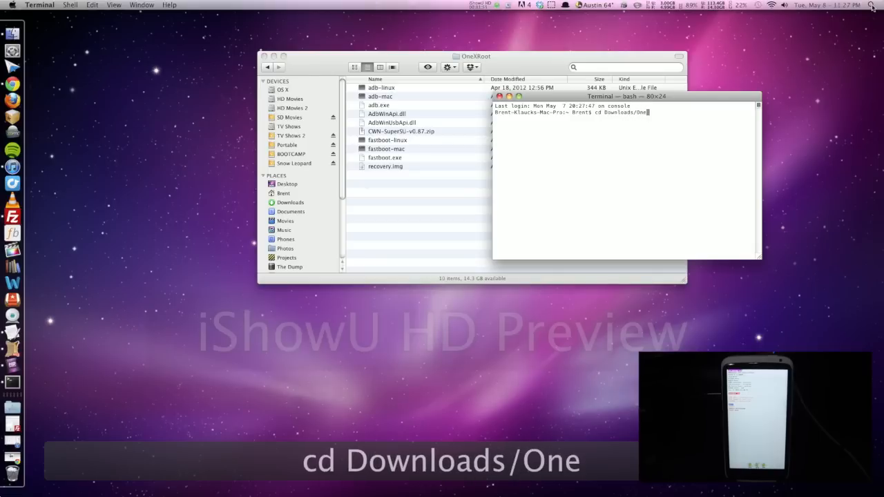
{"action": "type", "text": "X"}
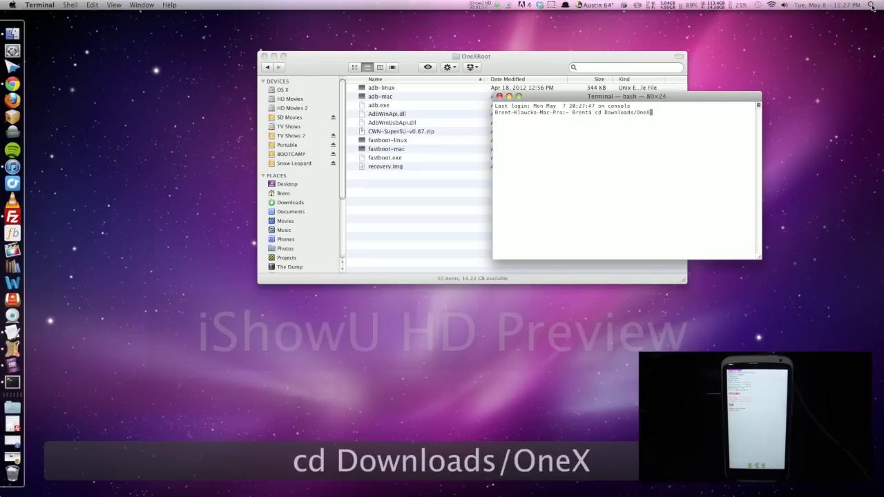
{"action": "type", "text": "Roo"}
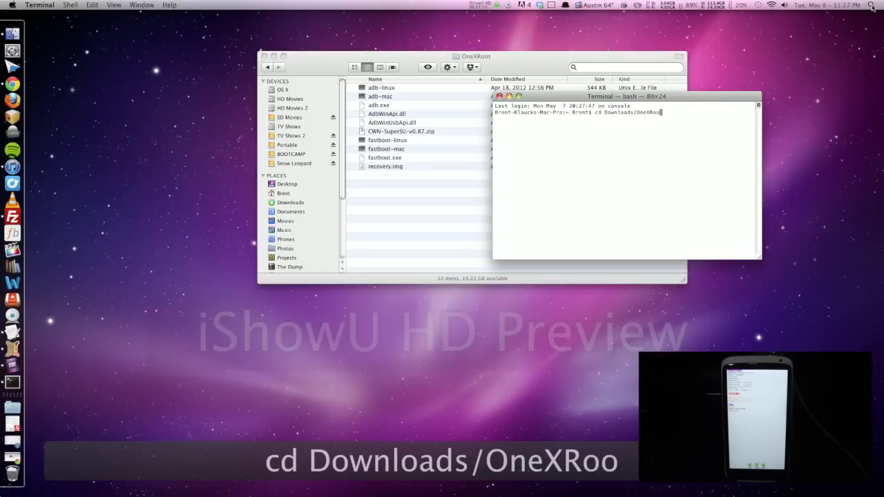
{"action": "type", "text": "t"}
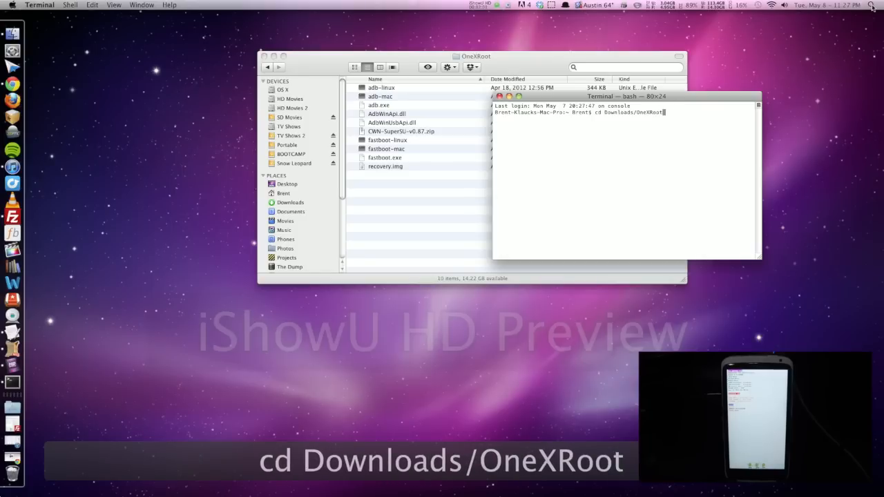
{"action": "type", "text": "/"}
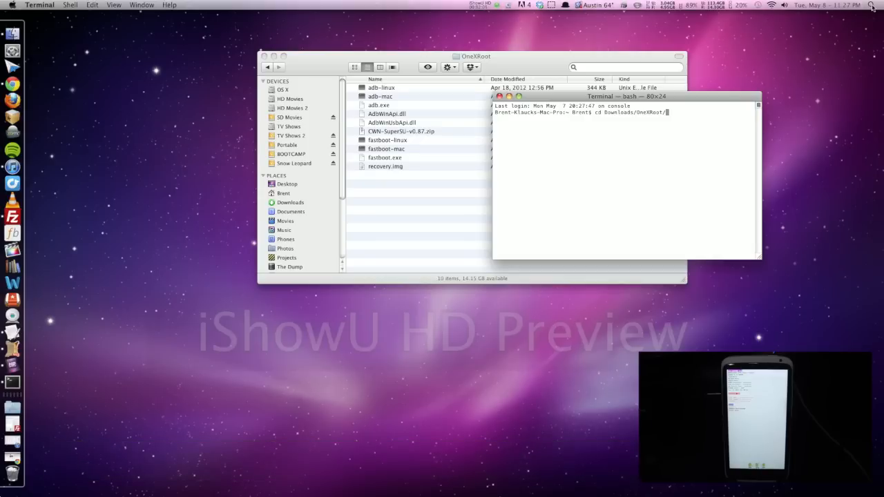
{"action": "key", "text": "Return"}
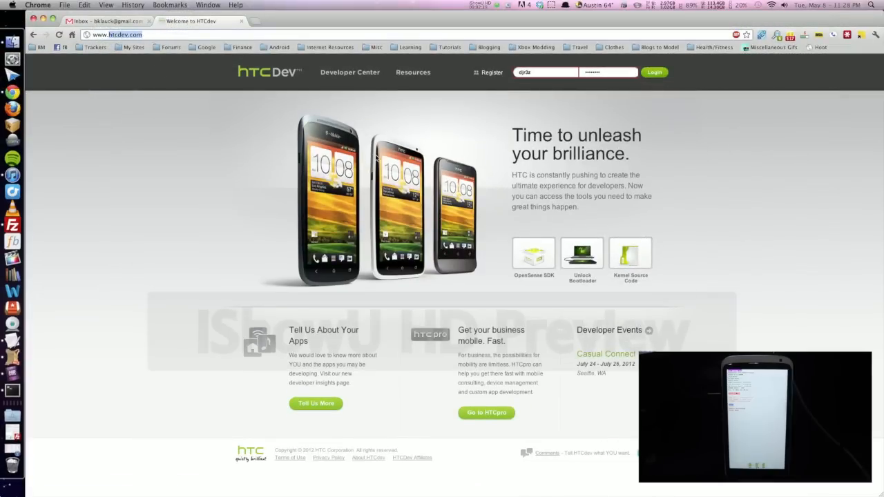
Sign in to the HTCdev developer account and go to the Unlock Bootloader tool.
{"action": "left_click", "coordinate": [492, 71]}
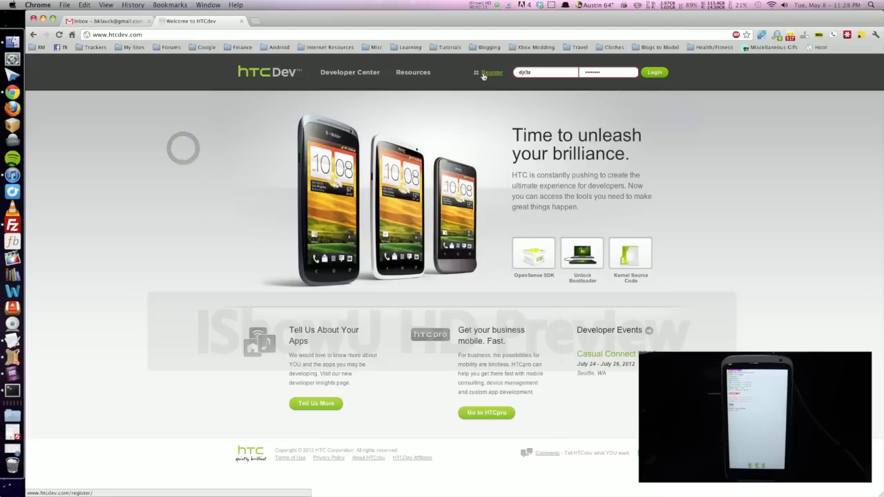
{"action": "left_click", "coordinate": [492, 72]}
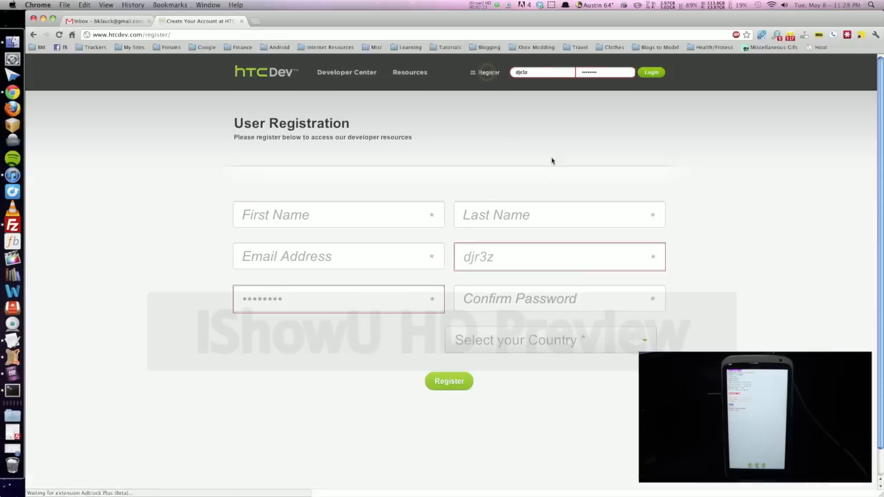
{"action": "mouse_move", "coordinate": [531, 340]}
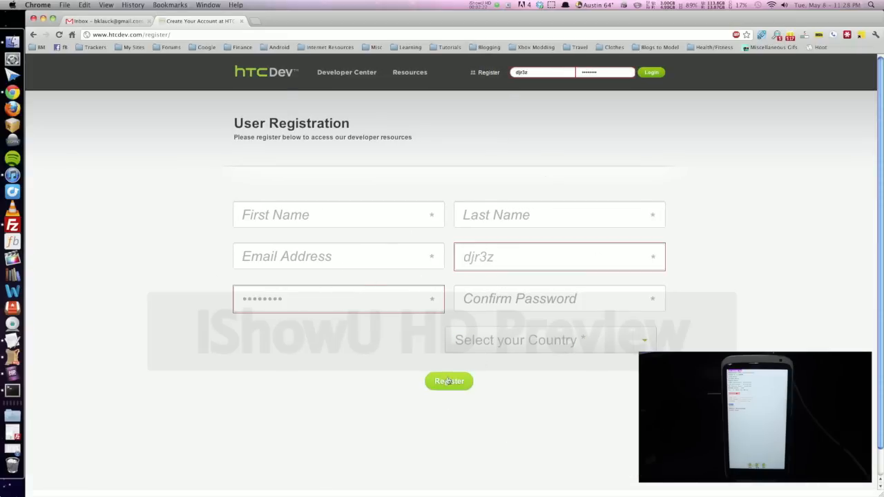
{"action": "mouse_move", "coordinate": [365, 130]}
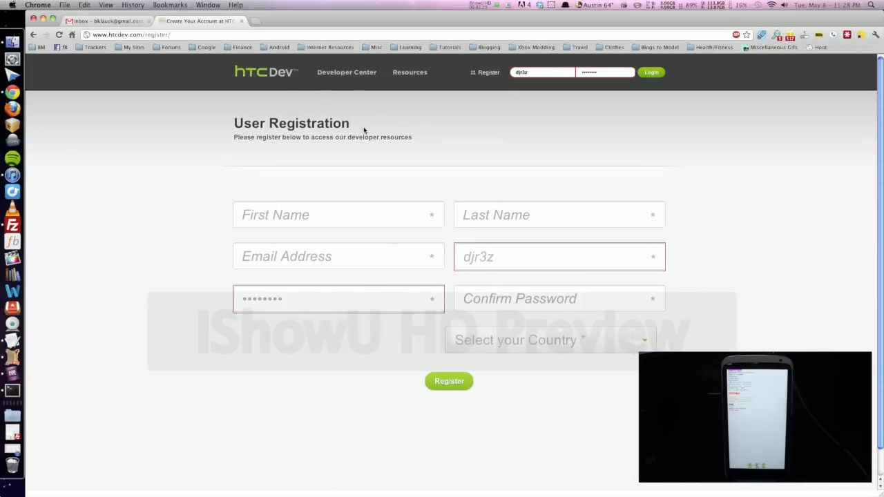
{"action": "mouse_move", "coordinate": [279, 95]}
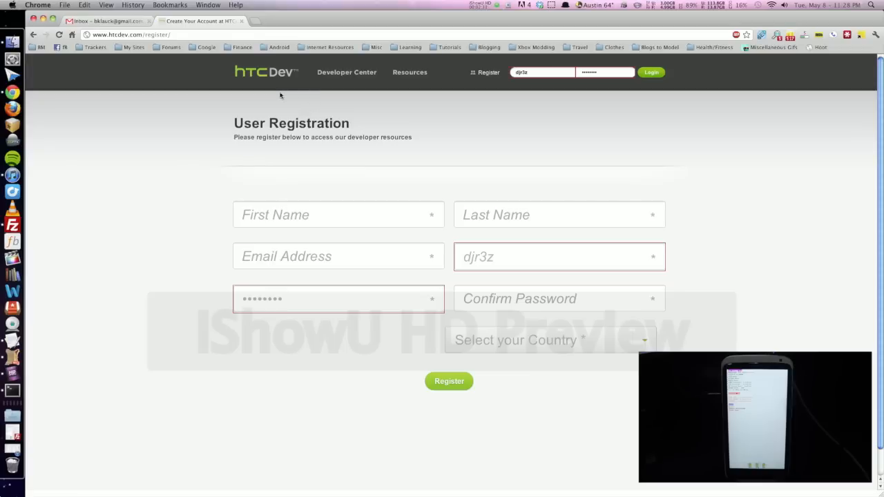
{"action": "left_click", "coordinate": [650, 72]}
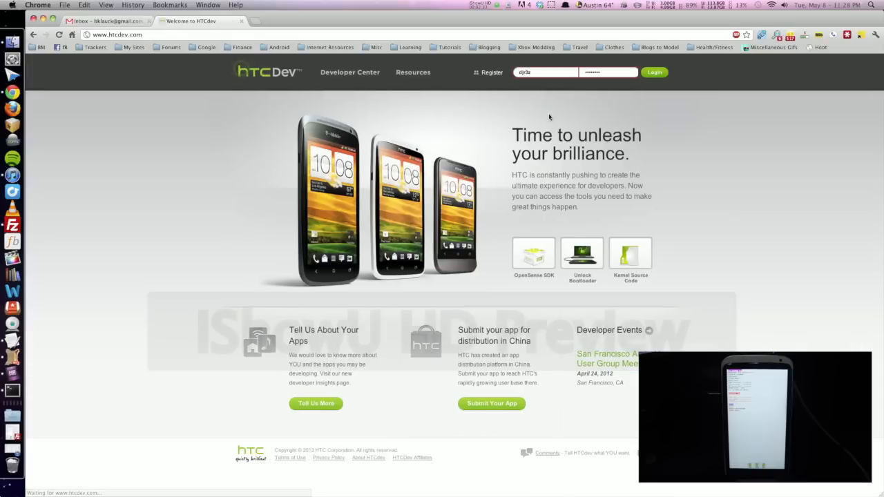
{"action": "left_click", "coordinate": [653, 71]}
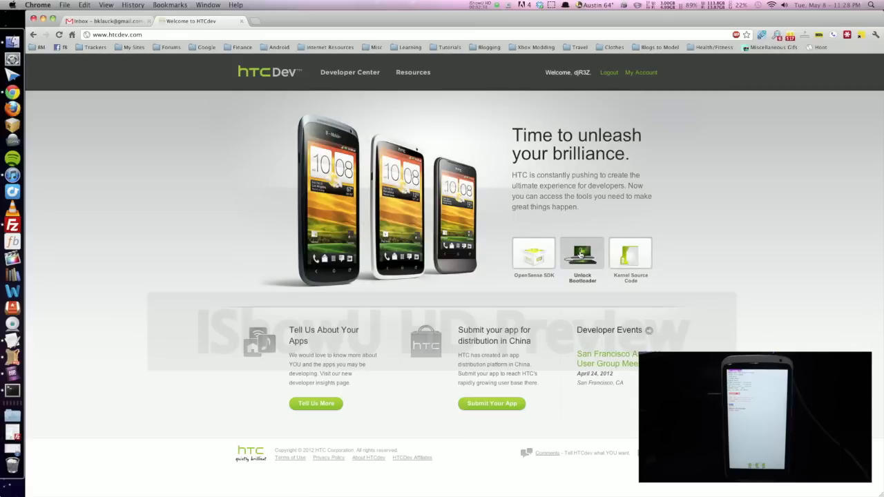
{"action": "left_click", "coordinate": [582, 260]}
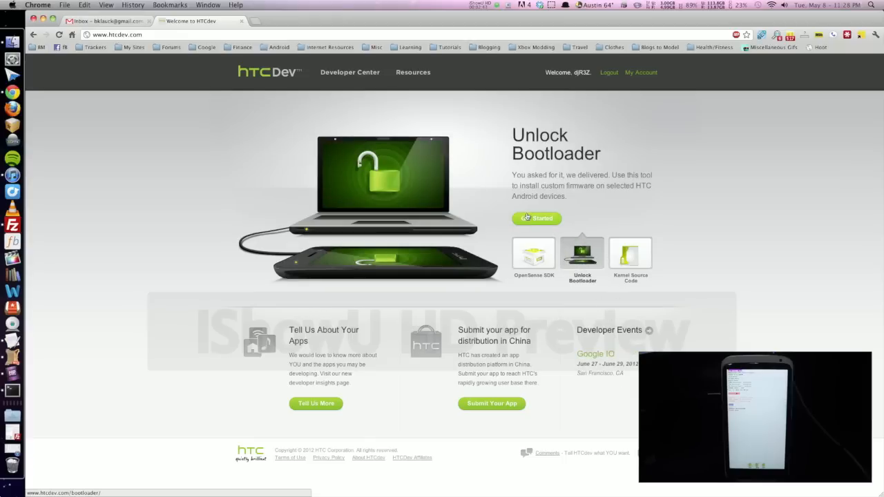
Choose All Other Supported Models as the device and begin the bootloader unlock.
{"action": "left_click", "coordinate": [536, 219]}
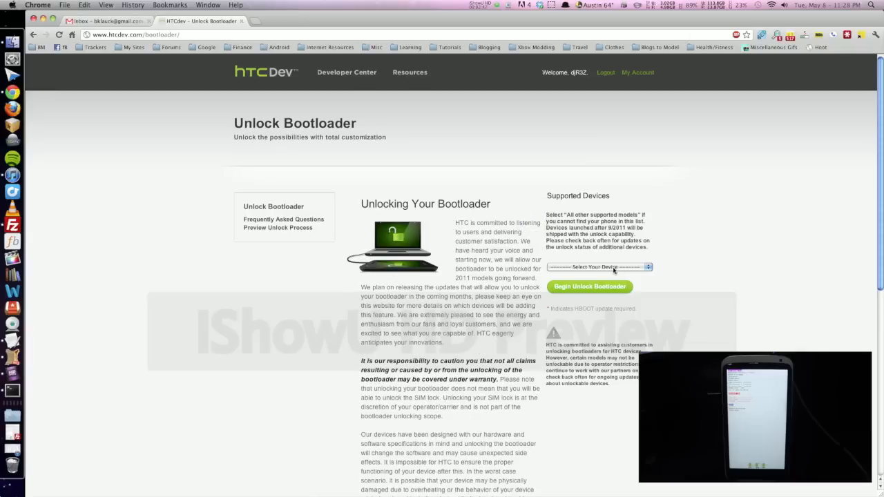
{"action": "left_click", "coordinate": [598, 268]}
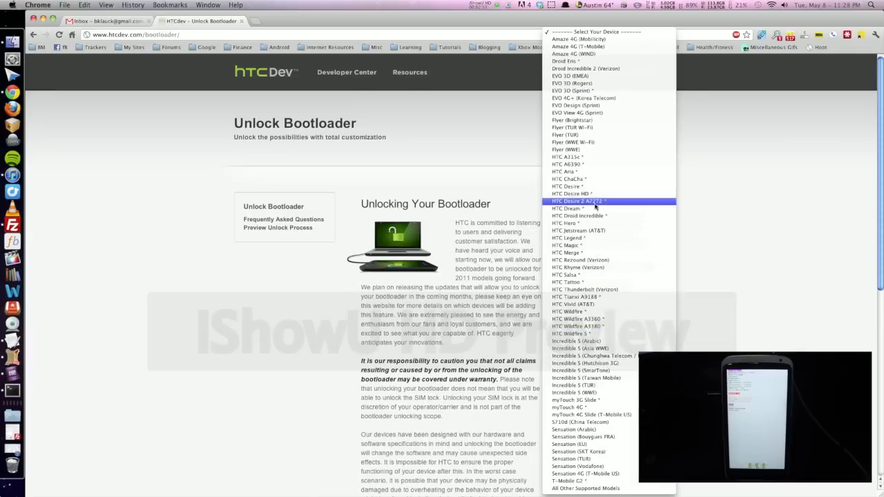
{"action": "mouse_move", "coordinate": [593, 356]}
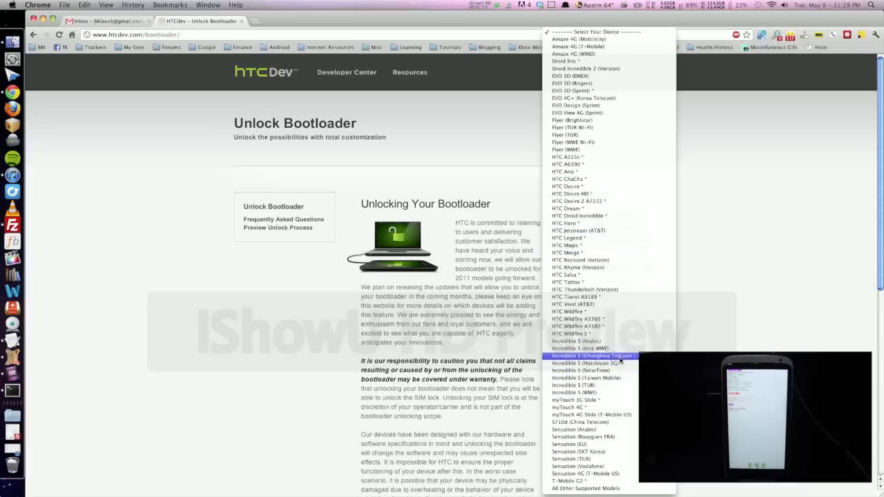
{"action": "mouse_move", "coordinate": [608, 489]}
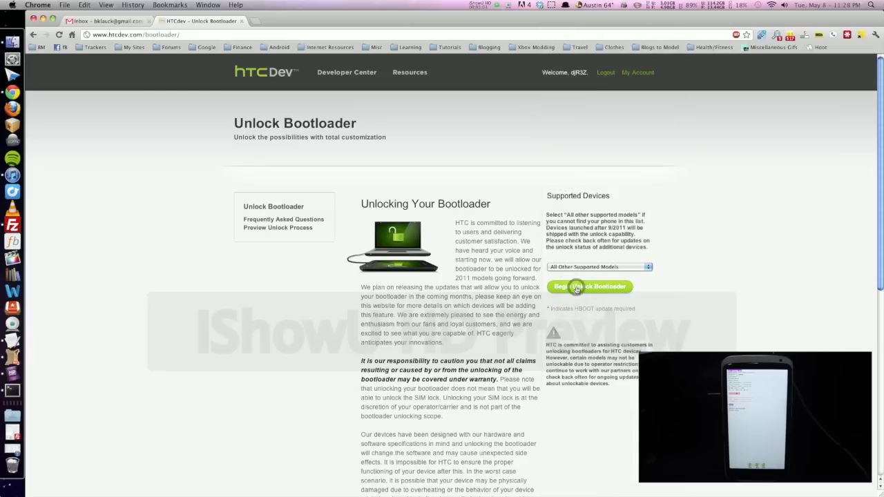
{"action": "left_click", "coordinate": [589, 286]}
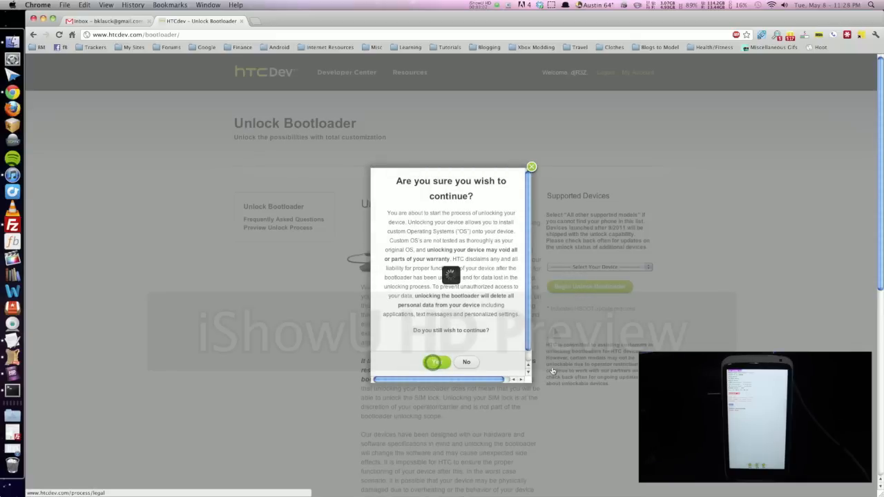
Confirm the unlock warning, accept the legal terms and proceed to the unlock instructions.
{"action": "left_click", "coordinate": [434, 362]}
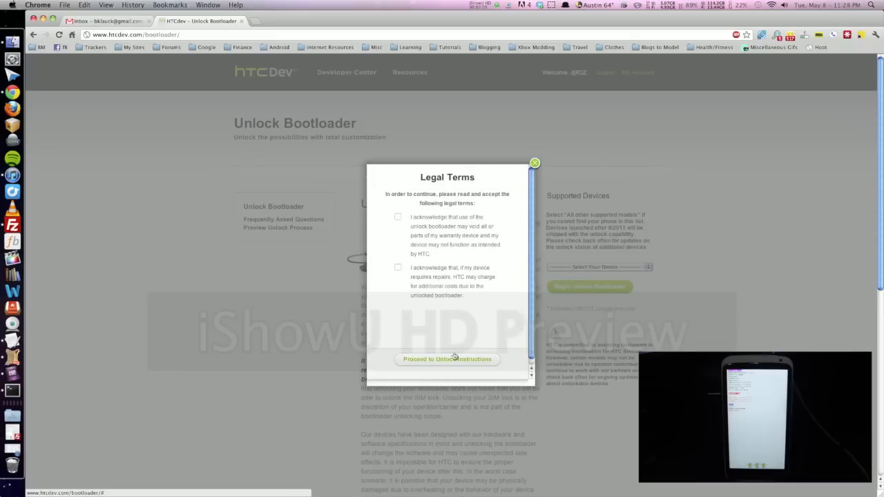
{"action": "left_click", "coordinate": [448, 359]}
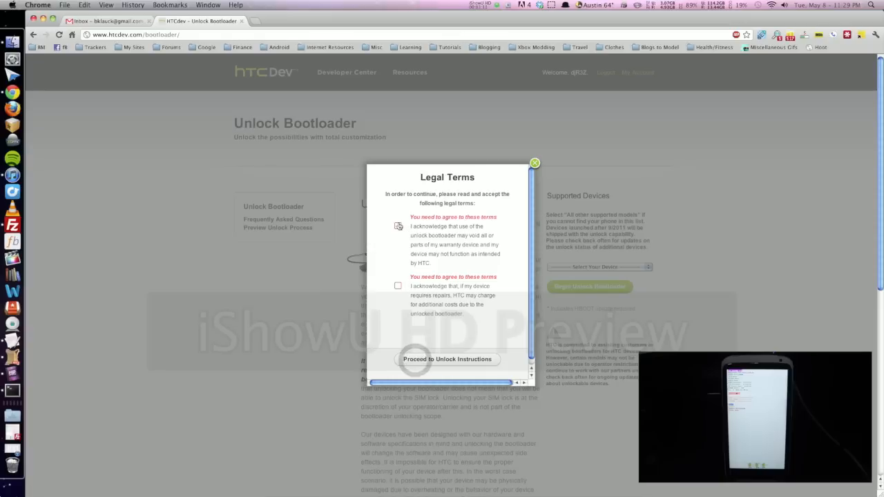
{"action": "left_click", "coordinate": [397, 286]}
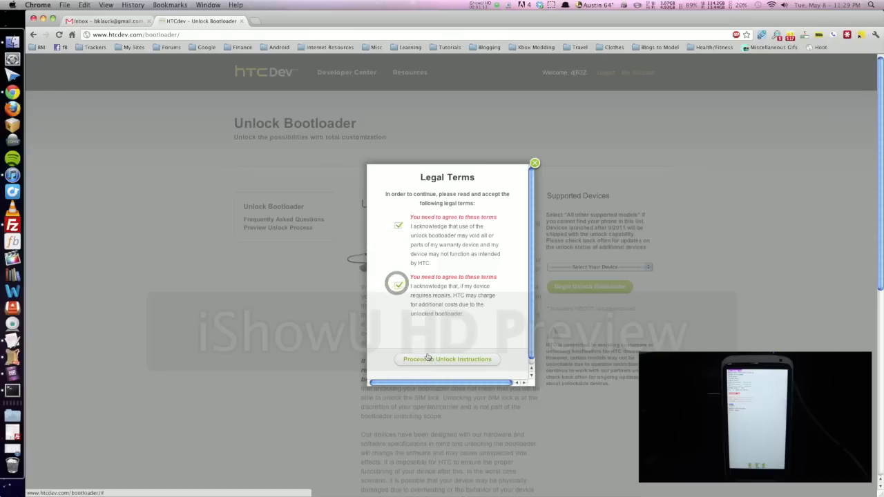
{"action": "left_click", "coordinate": [447, 359]}
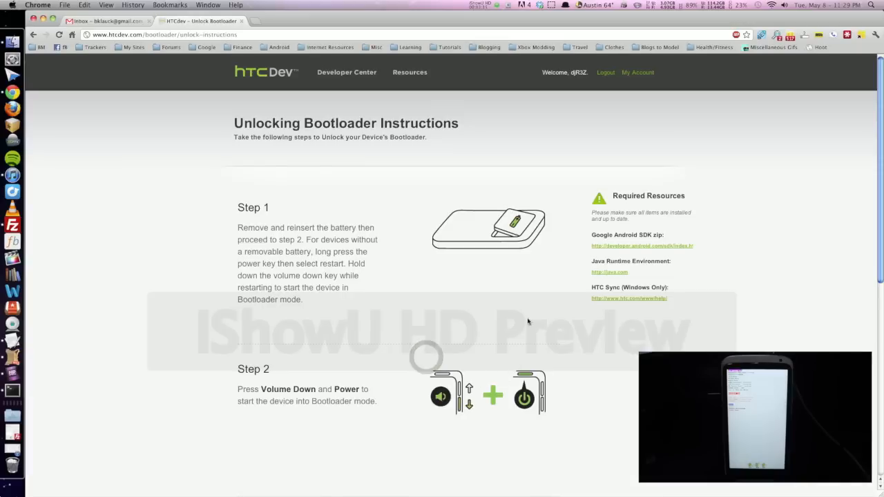
Advance through instruction Steps 5–7 to Step 8 with the get_identifier_token command.
{"action": "scroll", "scroll_direction": "down", "scroll_amount": 3}
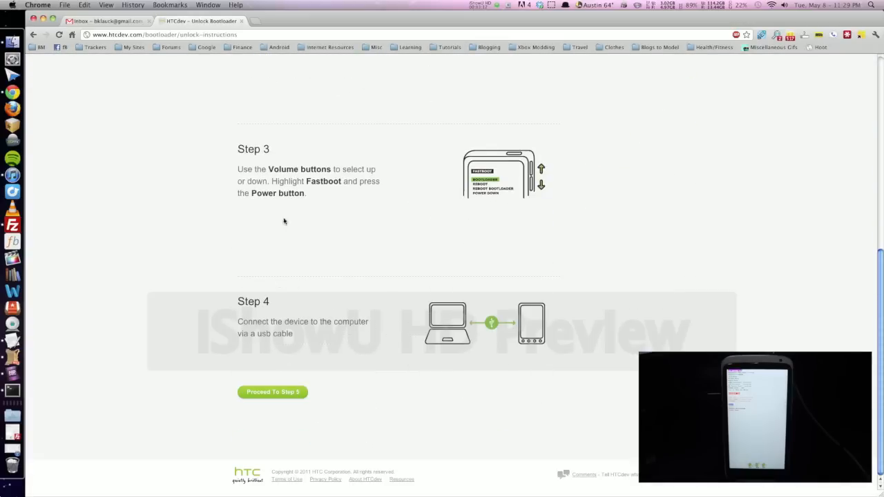
{"action": "left_click", "coordinate": [272, 392]}
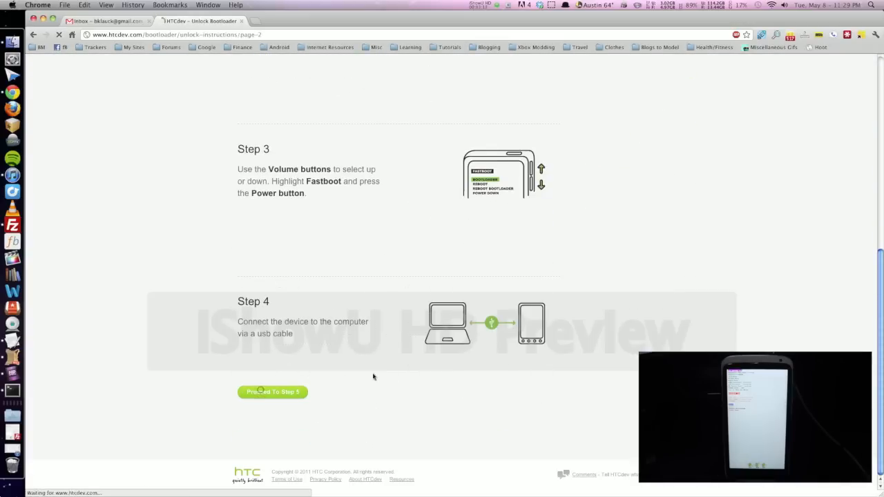
{"action": "left_click", "coordinate": [273, 392]}
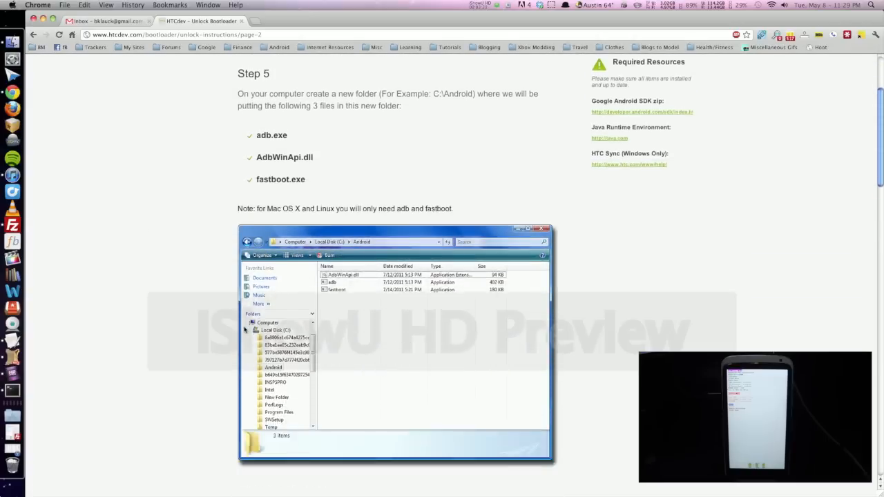
{"action": "scroll", "scroll_direction": "down", "scroll_amount": 3}
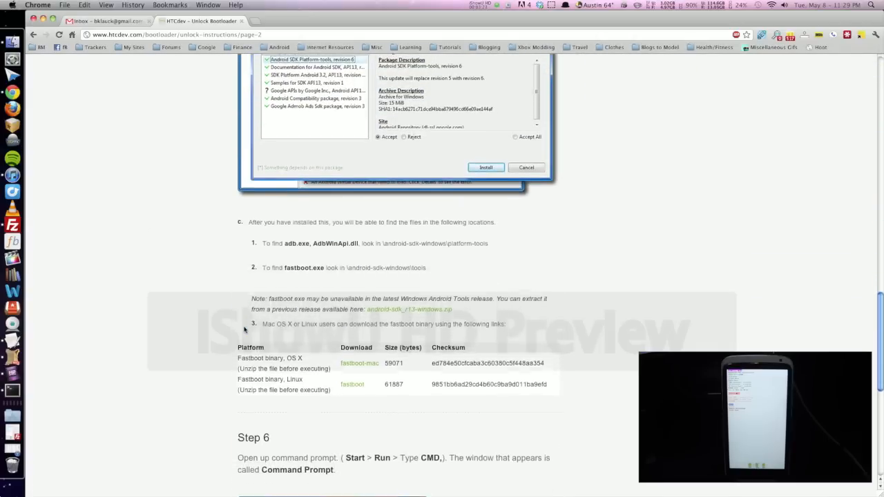
{"action": "scroll", "scroll_direction": "down", "scroll_amount": 3}
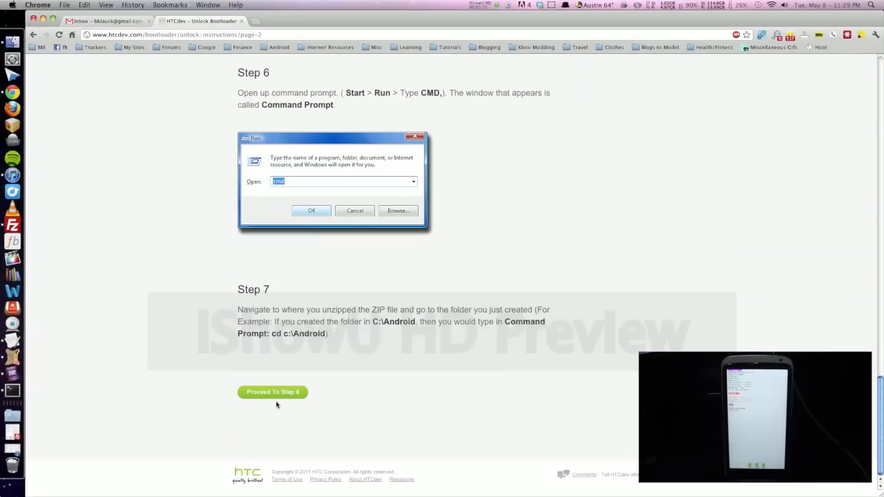
{"action": "left_click", "coordinate": [273, 392]}
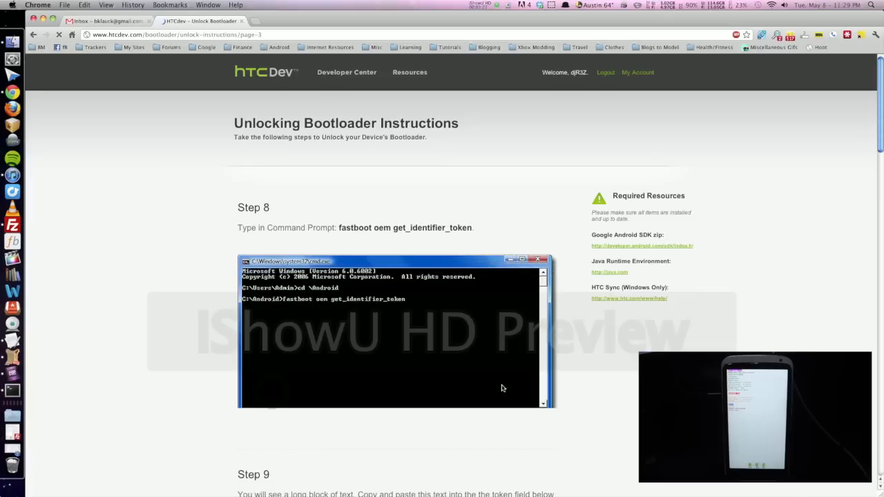
{"action": "scroll", "scroll_direction": "down", "scroll_amount": 3}
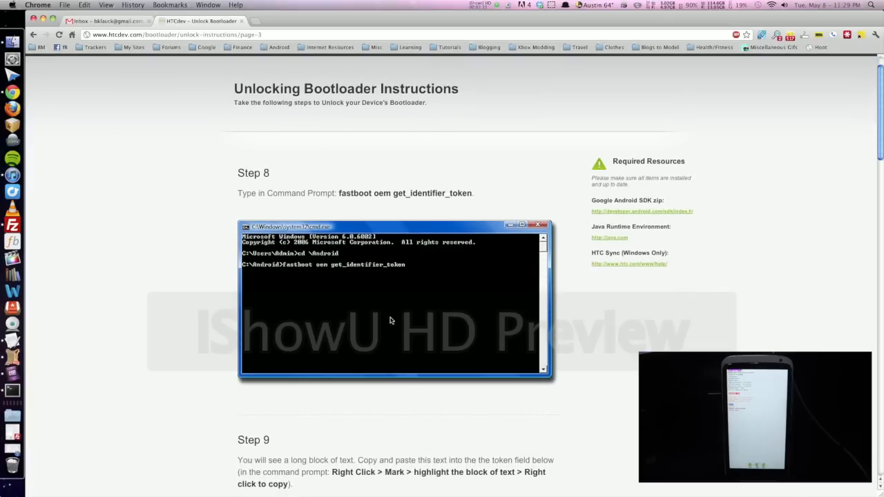
{"action": "mouse_move", "coordinate": [569, 304]}
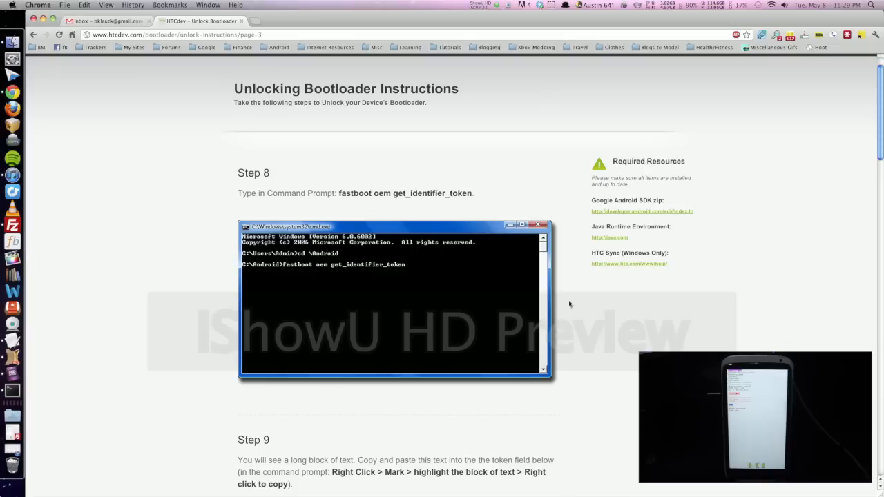
{"action": "mouse_move", "coordinate": [602, 315]}
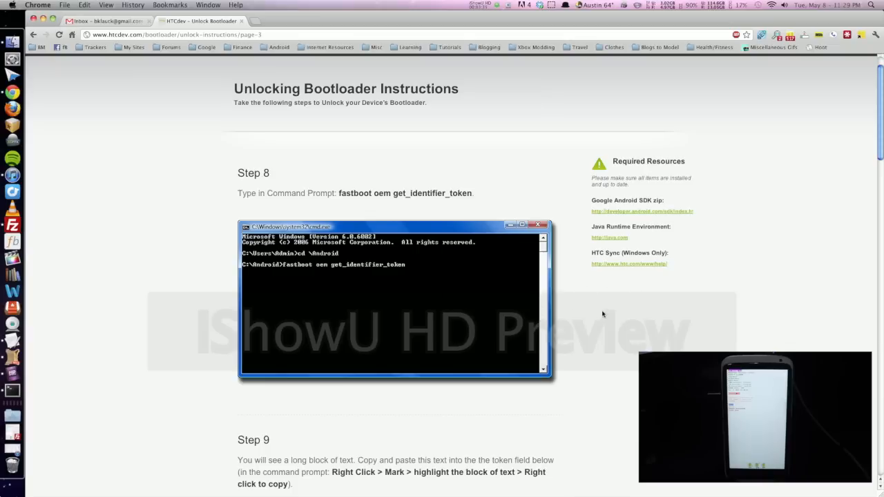
{"action": "mouse_move", "coordinate": [586, 317]}
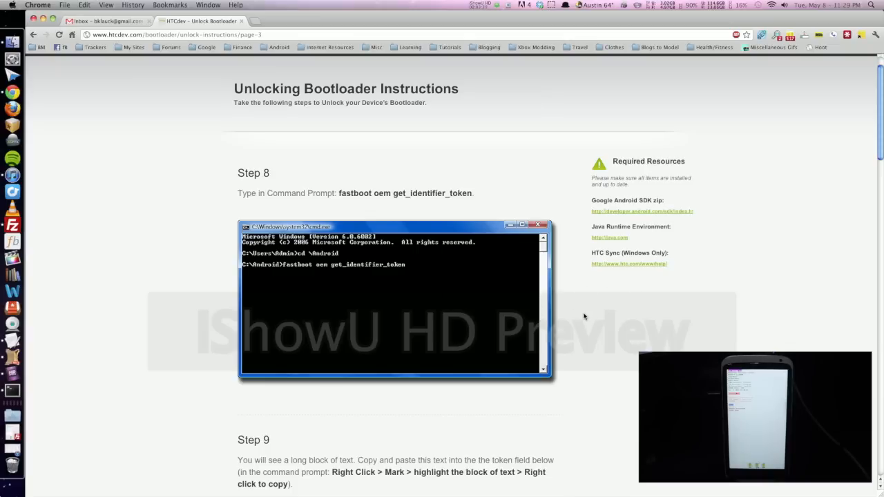
{"action": "mouse_move", "coordinate": [448, 233]}
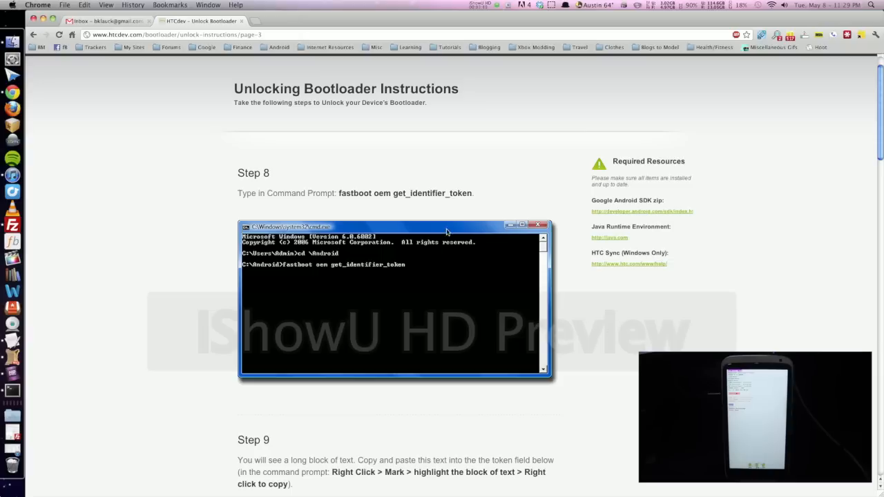
{"action": "mouse_move", "coordinate": [481, 367]}
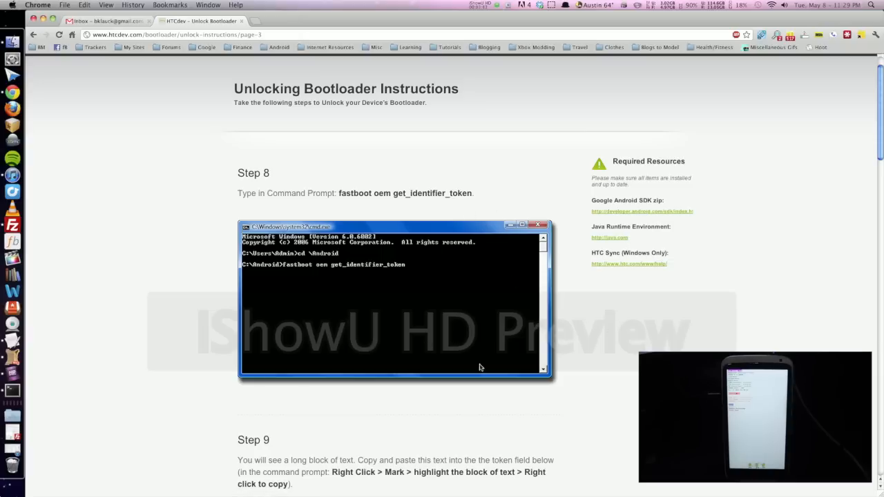
{"action": "mouse_move", "coordinate": [403, 308]}
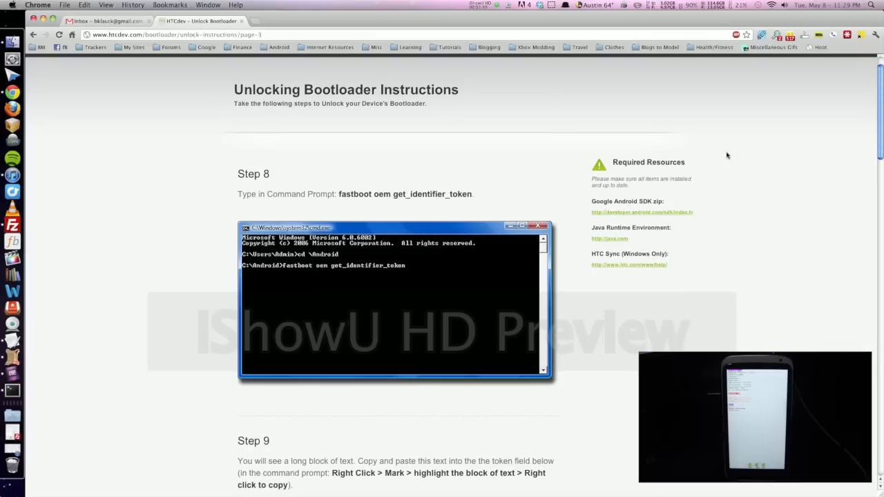
{"action": "mouse_move", "coordinate": [589, 270]}
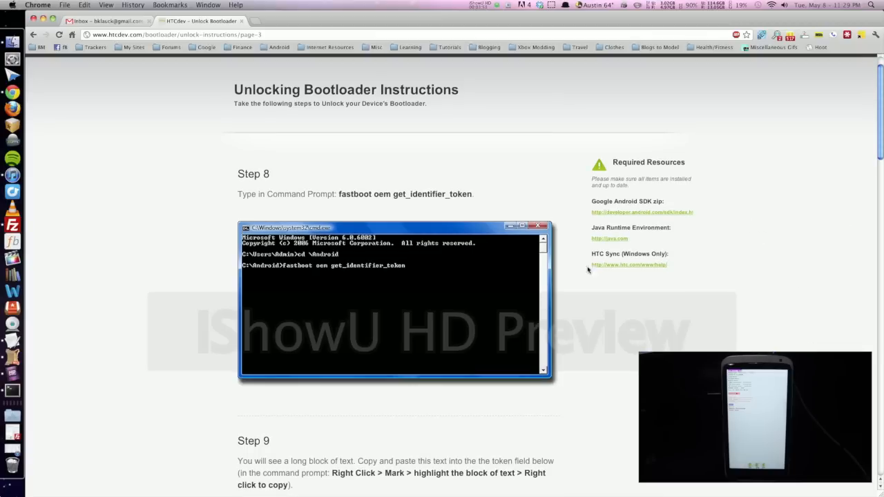
{"action": "mouse_move", "coordinate": [681, 297]}
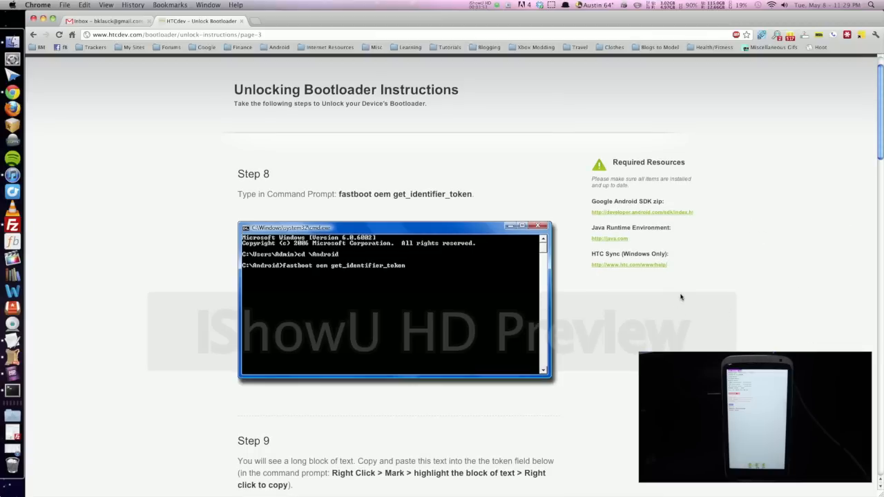
{"action": "mouse_move", "coordinate": [12, 174]}
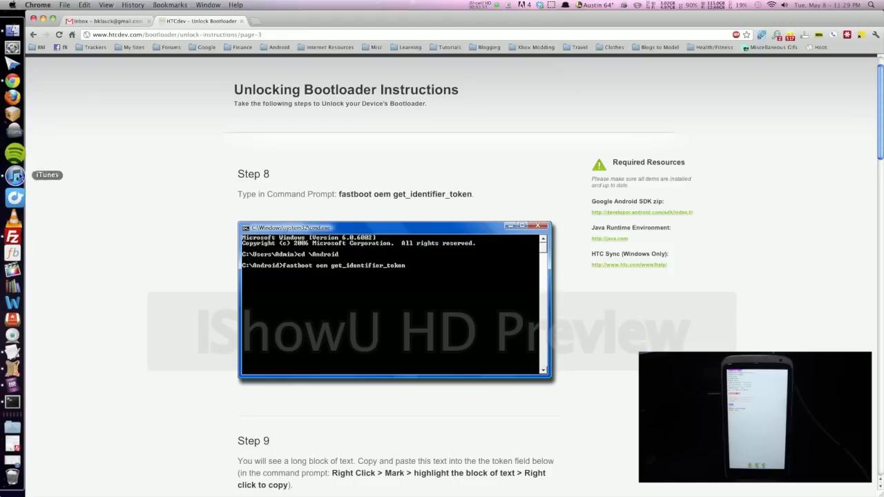
{"action": "mouse_move", "coordinate": [13, 390]}
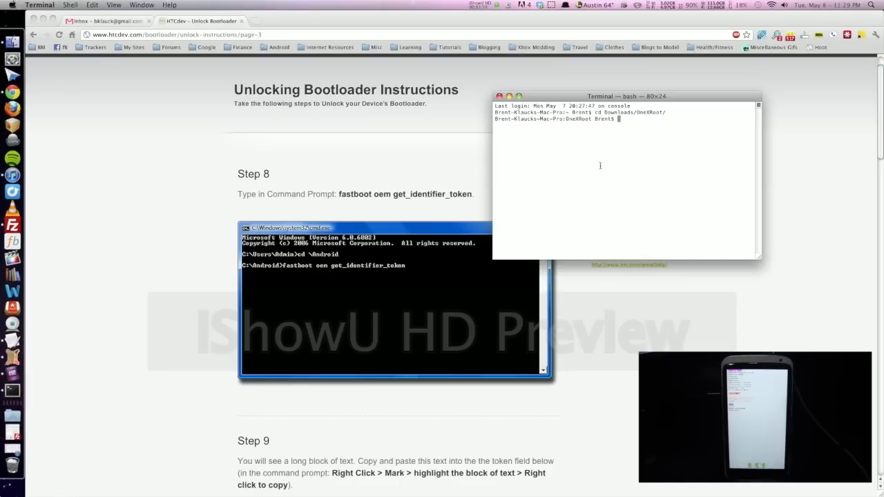
Run './fastboot-mac oem get_identifier_token' to read the phone's identifier token.
{"action": "type", "text": "./fastboot"}
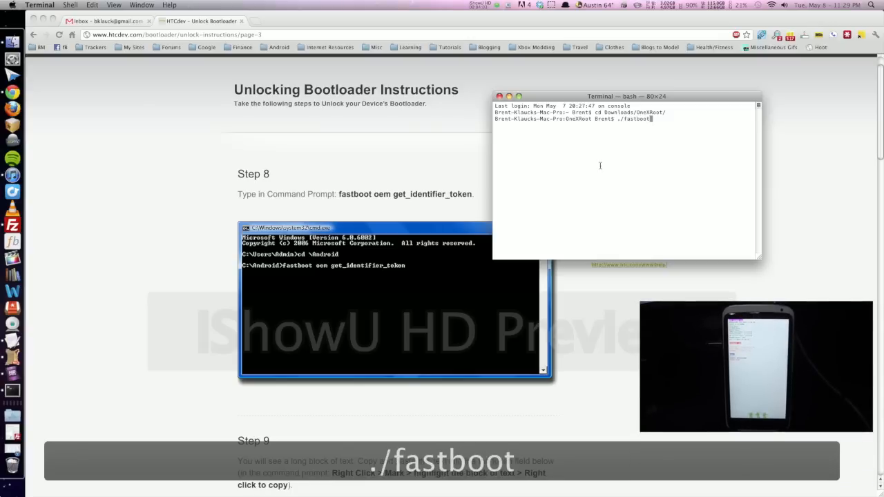
{"action": "type", "text": "-mac"}
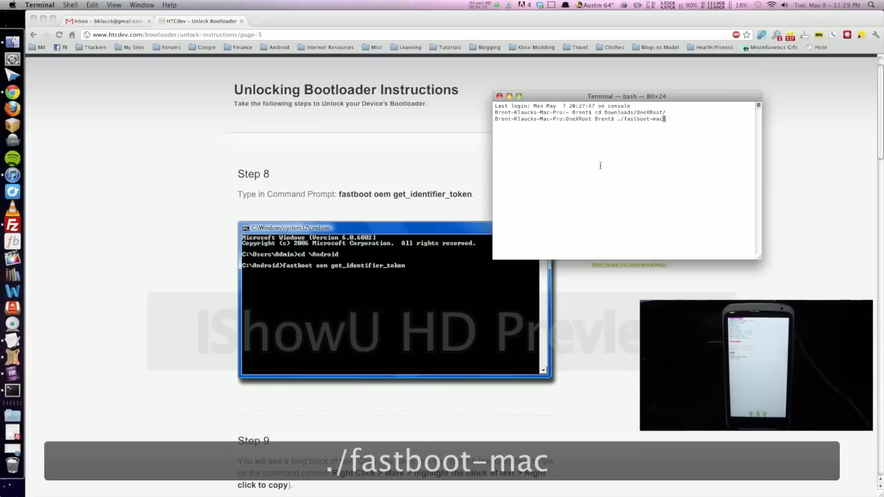
{"action": "type", "text": "oem"}
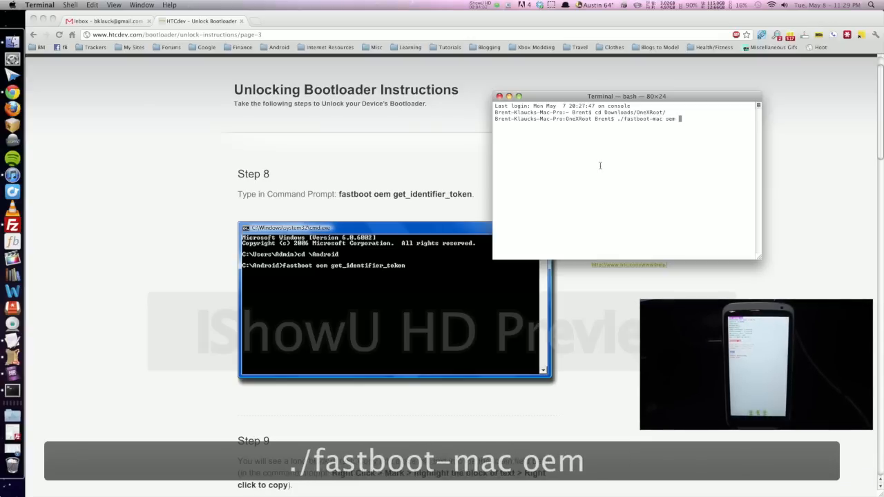
{"action": "type", "text": "get_id"}
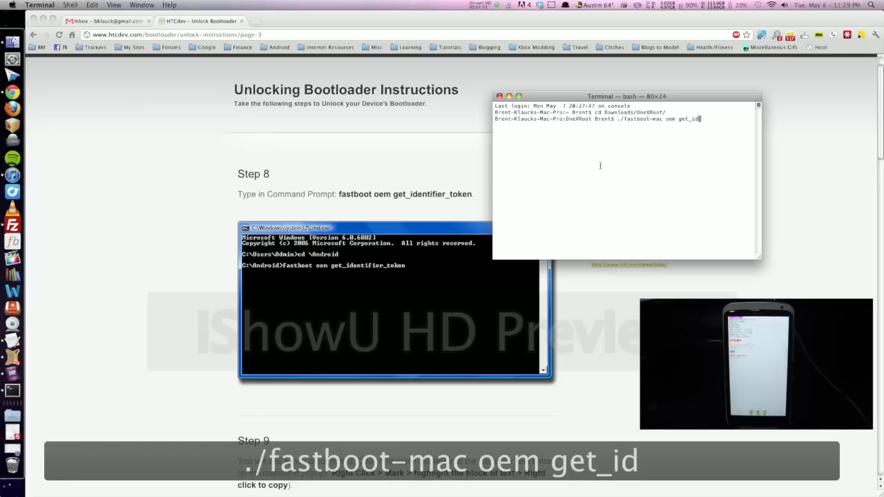
{"action": "type", "text": "entifier"}
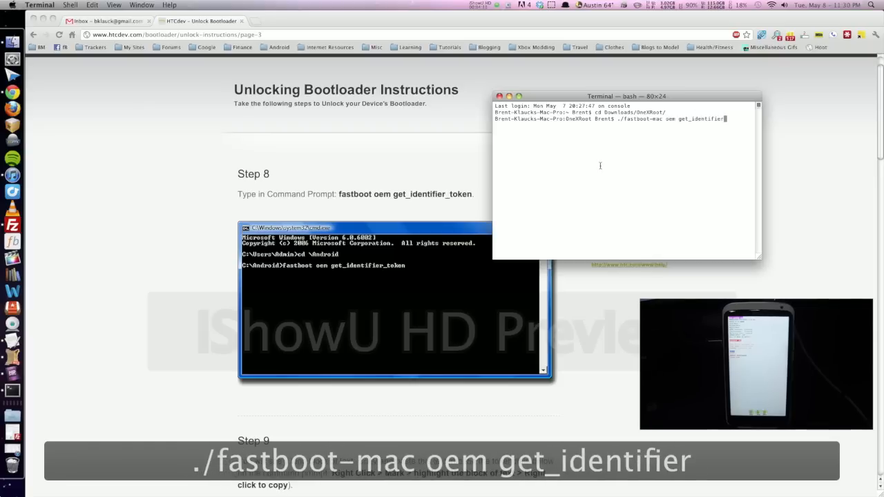
{"action": "key", "text": "Return"}
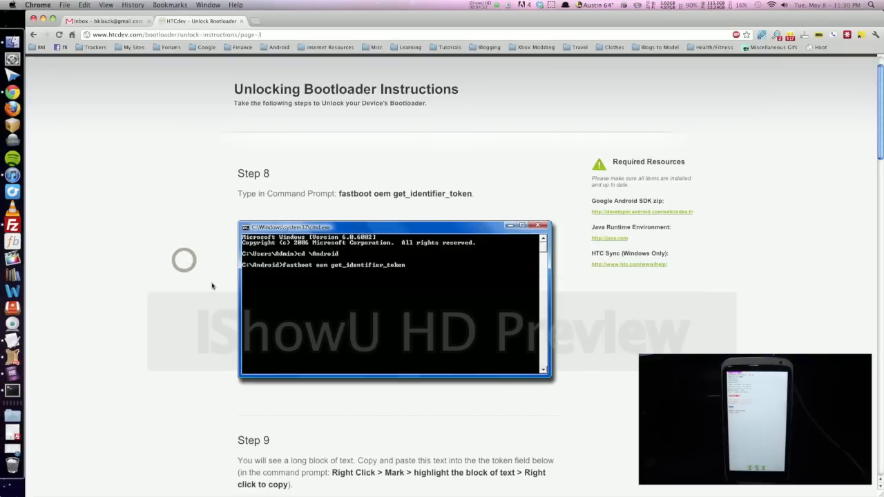
Paste the token into My Device Identifier Token, submit it, then switch to Gmail.
{"action": "scroll", "scroll_direction": "down", "scroll_amount": 3}
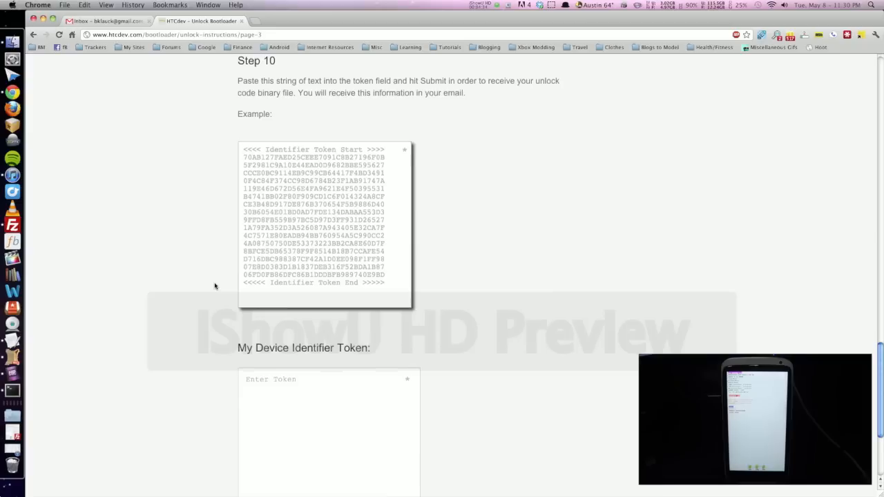
{"action": "scroll", "scroll_direction": "down", "scroll_amount": 3}
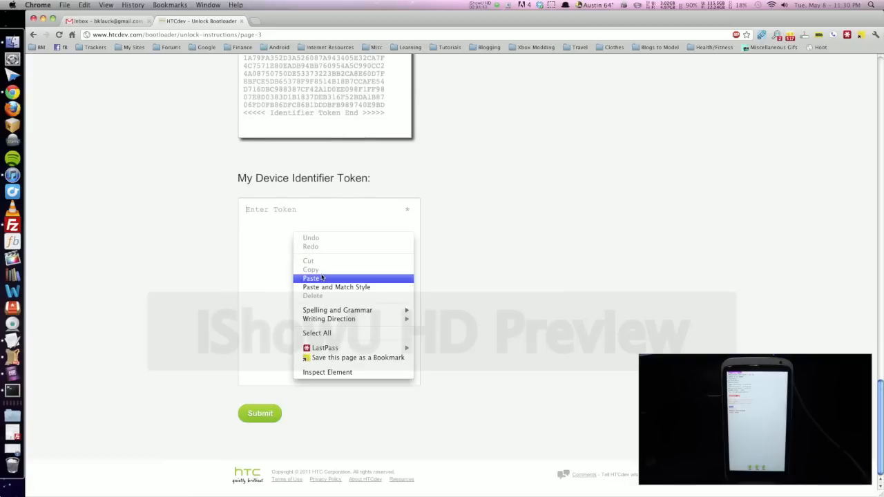
{"action": "left_click", "coordinate": [312, 279]}
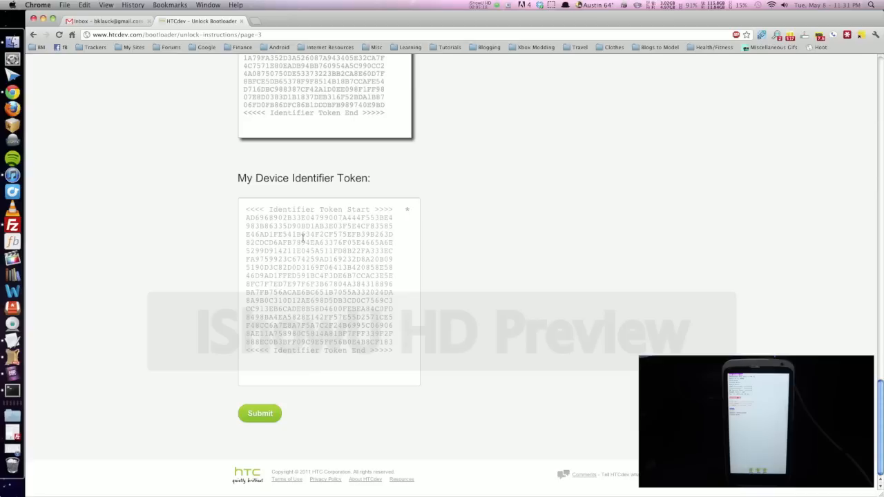
{"action": "mouse_move", "coordinate": [317, 425]}
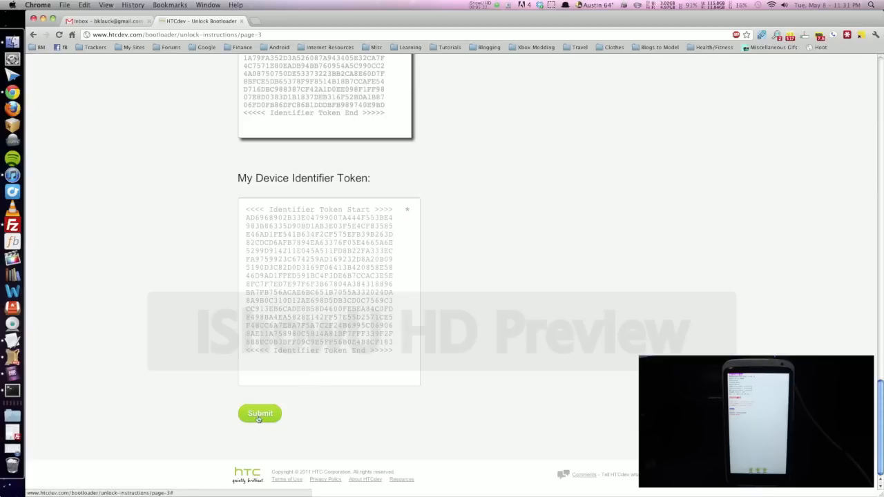
{"action": "left_click", "coordinate": [260, 413]}
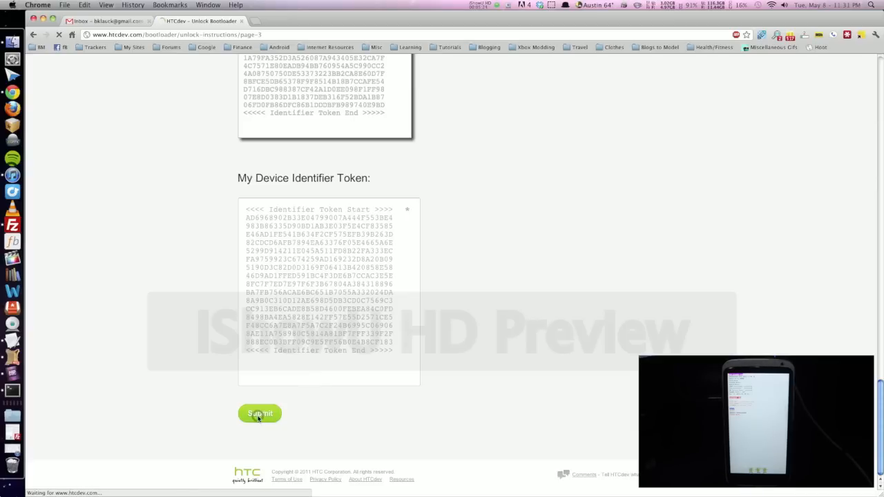
{"action": "left_click", "coordinate": [260, 413]}
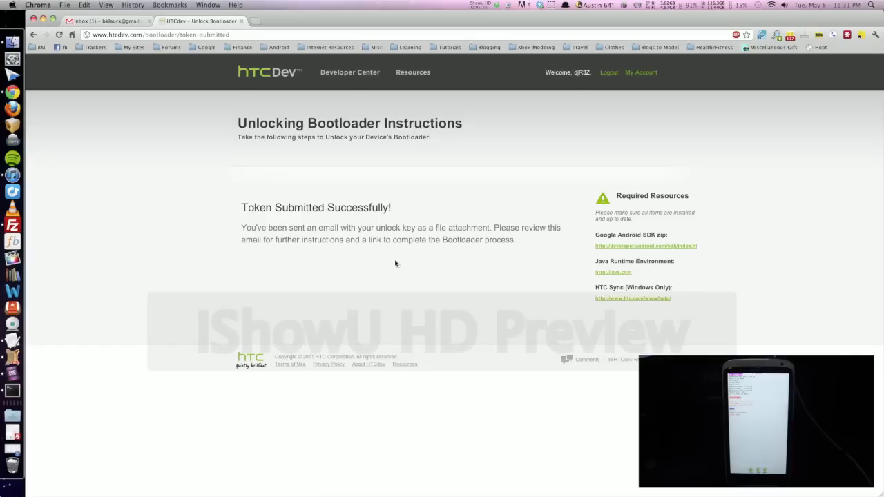
{"action": "mouse_move", "coordinate": [539, 171]}
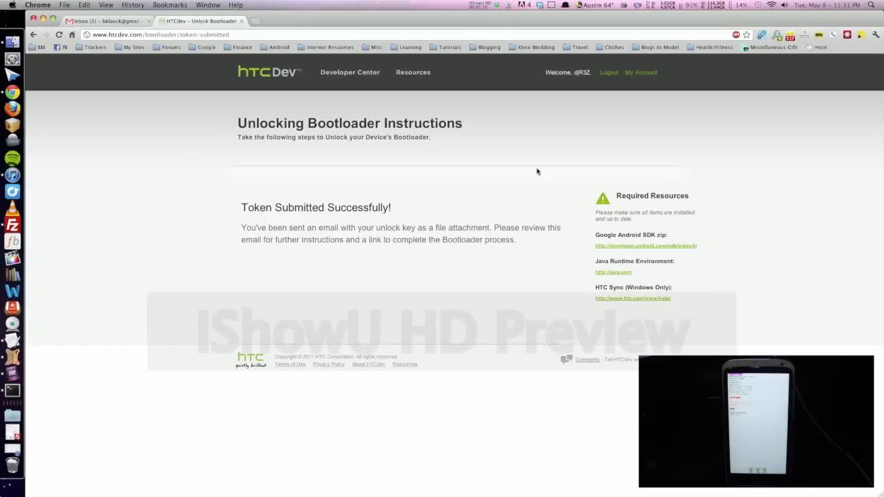
{"action": "mouse_move", "coordinate": [235, 155]}
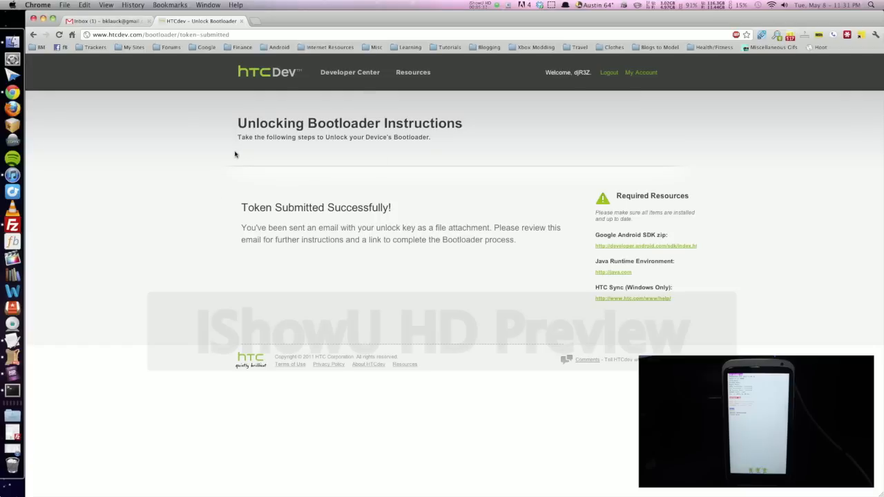
{"action": "left_click", "coordinate": [104, 21]}
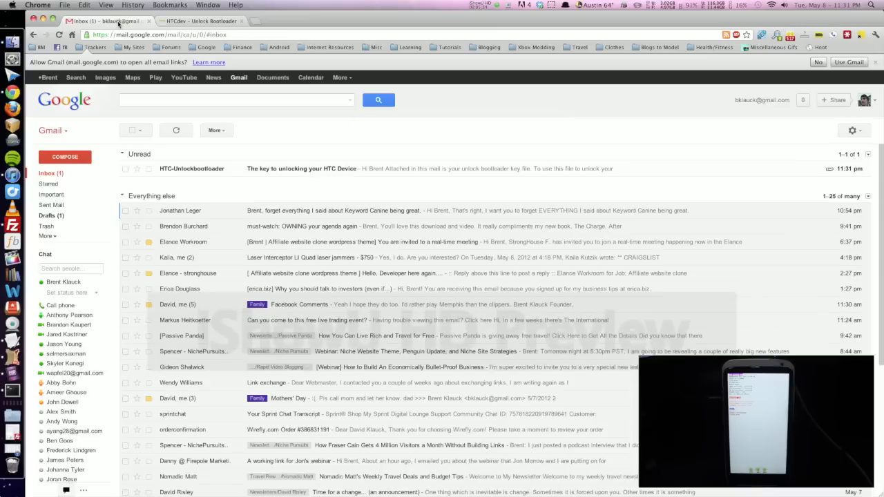
Open the HTC unlock email and download its Unlock_code.bin attachment.
{"action": "left_click", "coordinate": [301, 168]}
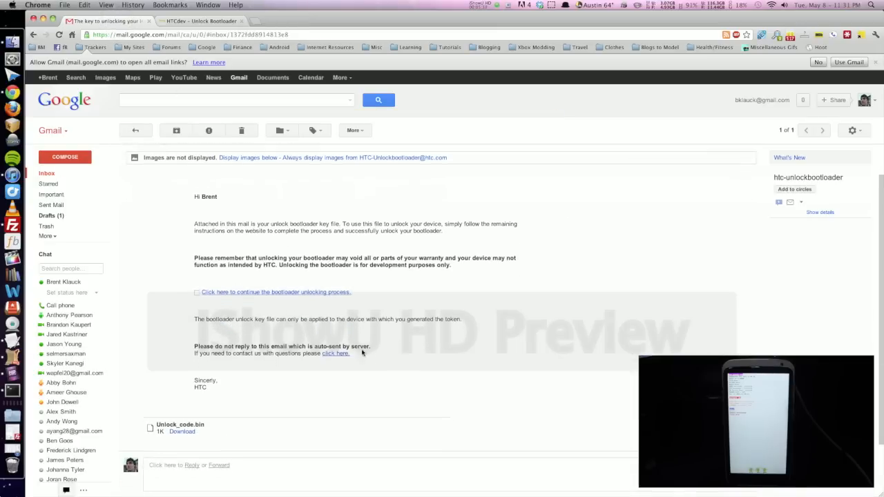
{"action": "scroll", "scroll_direction": "down", "scroll_amount": 3}
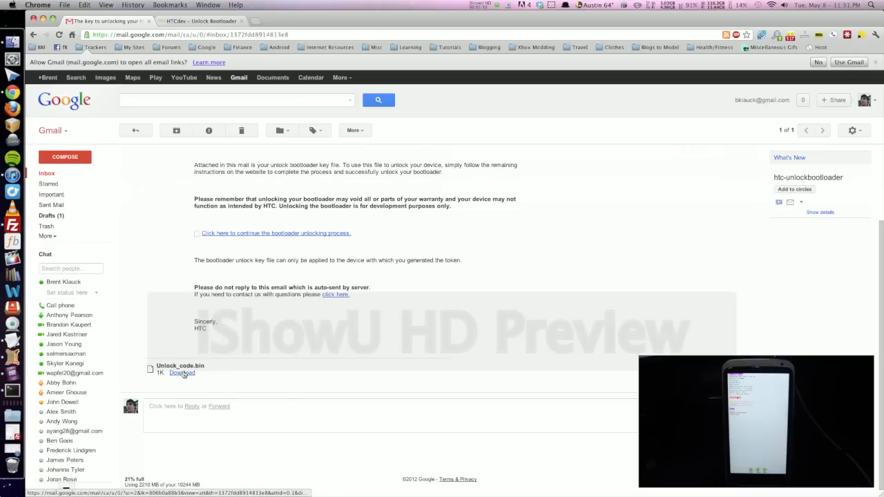
{"action": "left_click", "coordinate": [183, 373]}
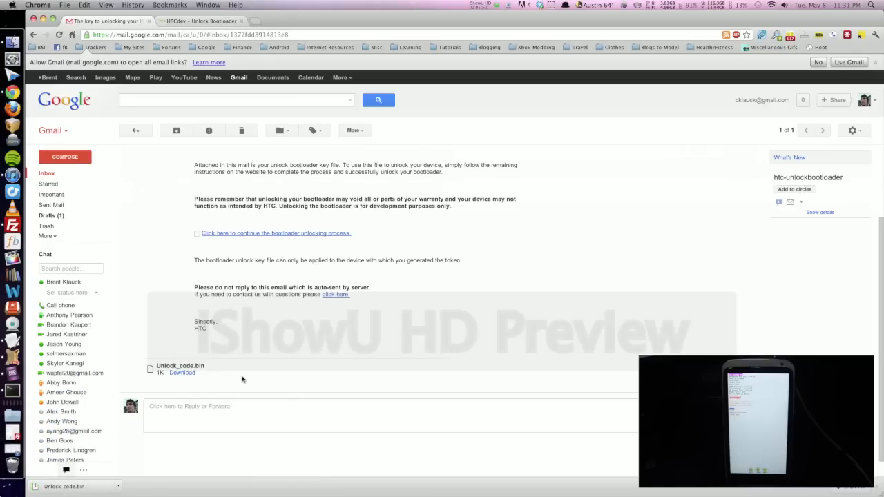
{"action": "mouse_move", "coordinate": [511, 358]}
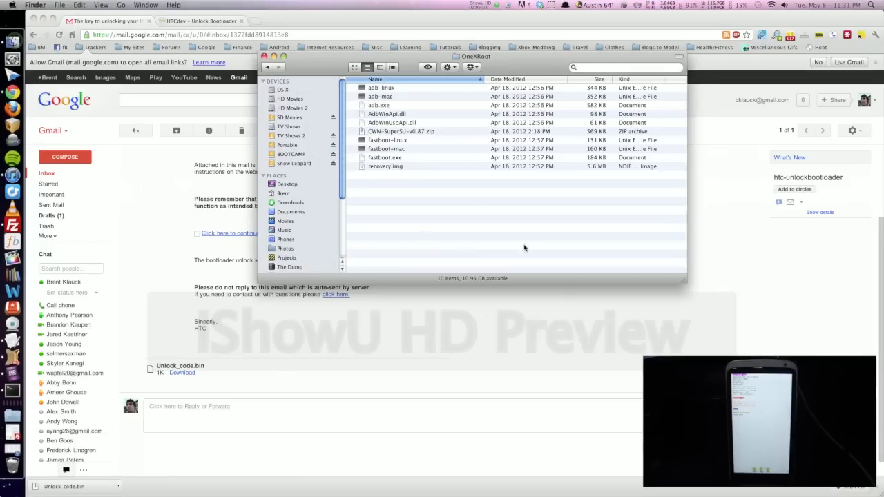
Copy Unlock_code.bin from Downloads and paste it into the OneXRoot folder.
{"action": "left_click", "coordinate": [290, 201]}
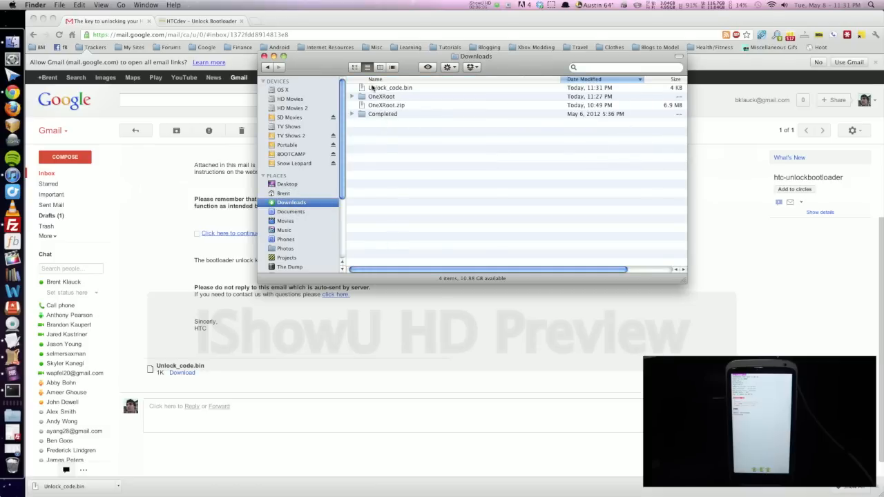
{"action": "left_click", "coordinate": [390, 87]}
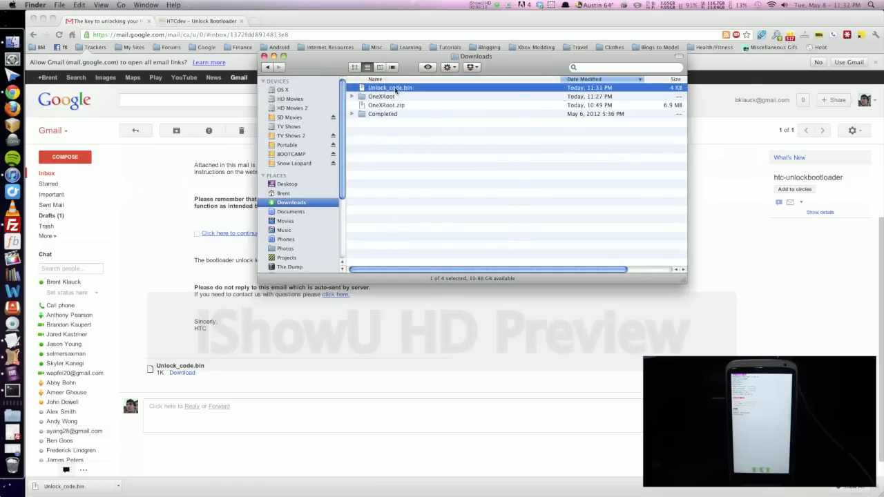
{"action": "right_click", "coordinate": [389, 87]}
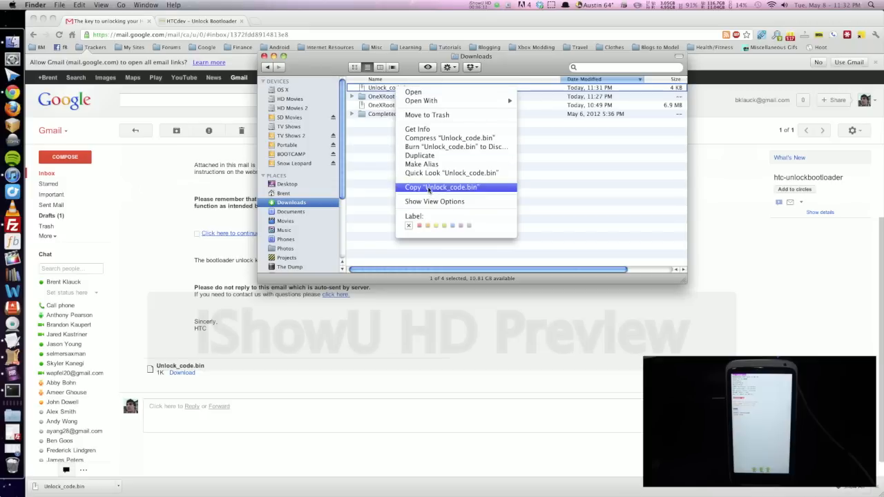
{"action": "left_click", "coordinate": [442, 188]}
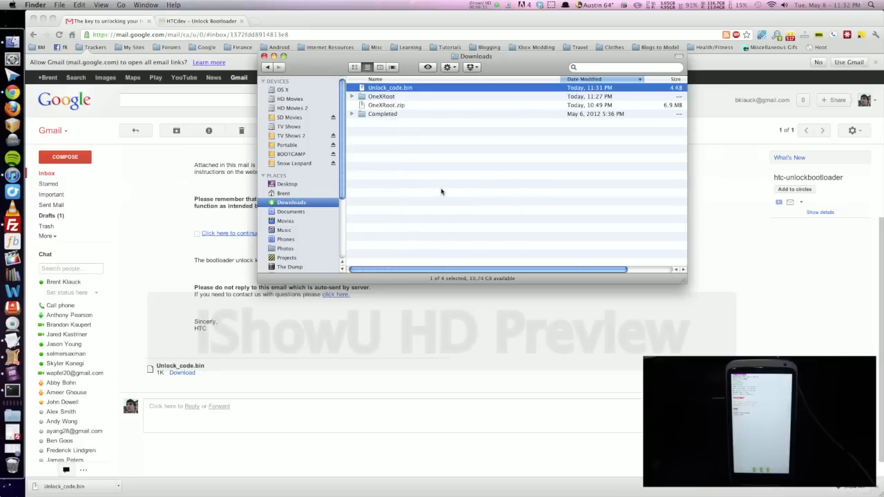
{"action": "mouse_move", "coordinate": [445, 182]}
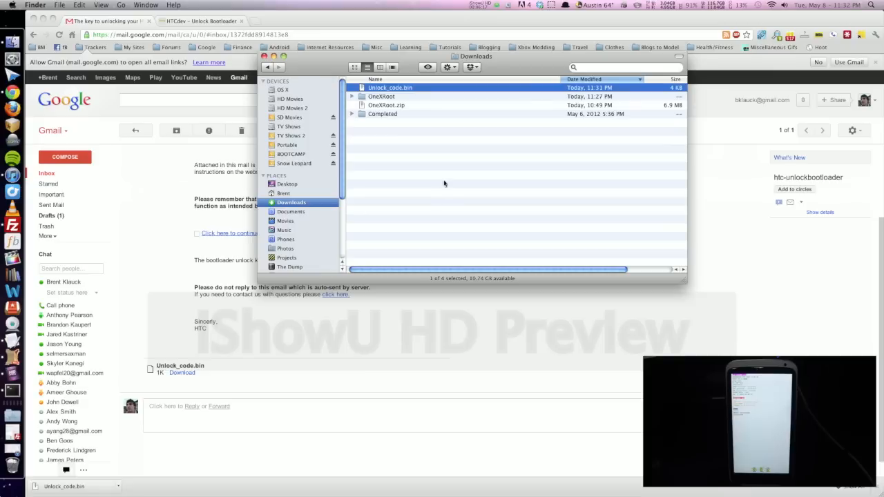
{"action": "double_click", "coordinate": [382, 97]}
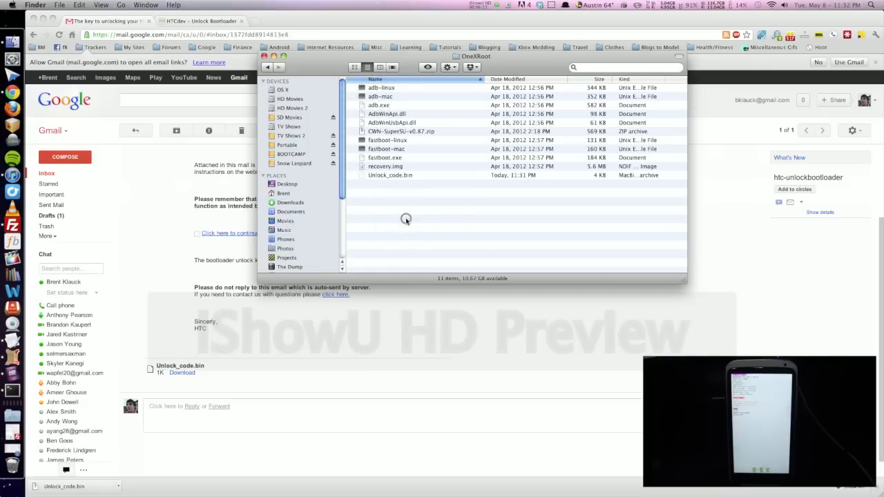
{"action": "left_click", "coordinate": [389, 174]}
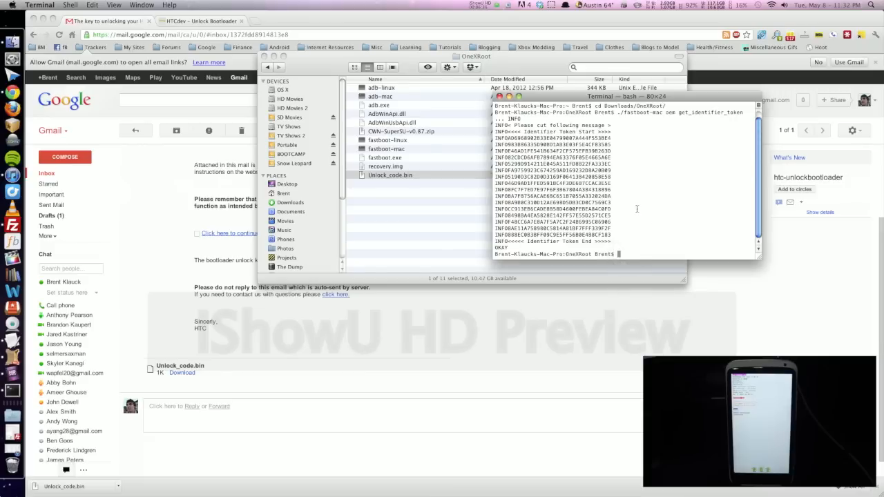
Start entering the ./fastboot-mac flash unlocktoken command at the Terminal prompt.
{"action": "type", "text": "./"}
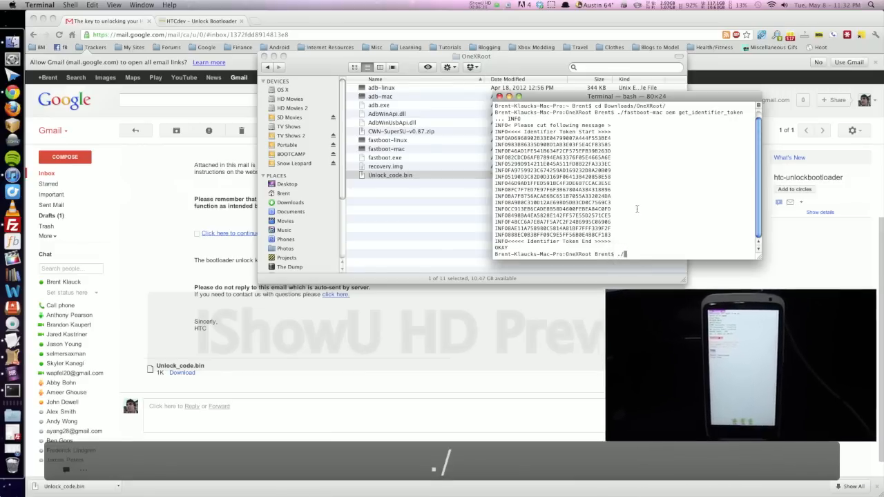
{"action": "type", "text": "./fastboot-"}
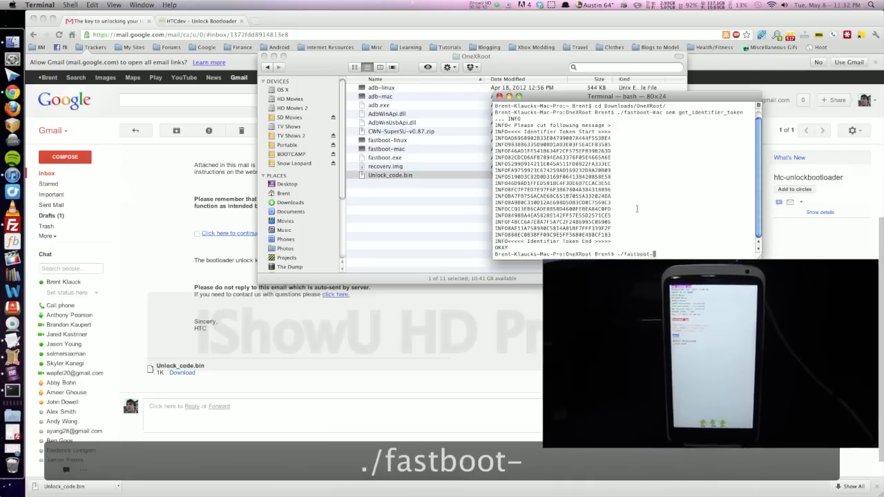